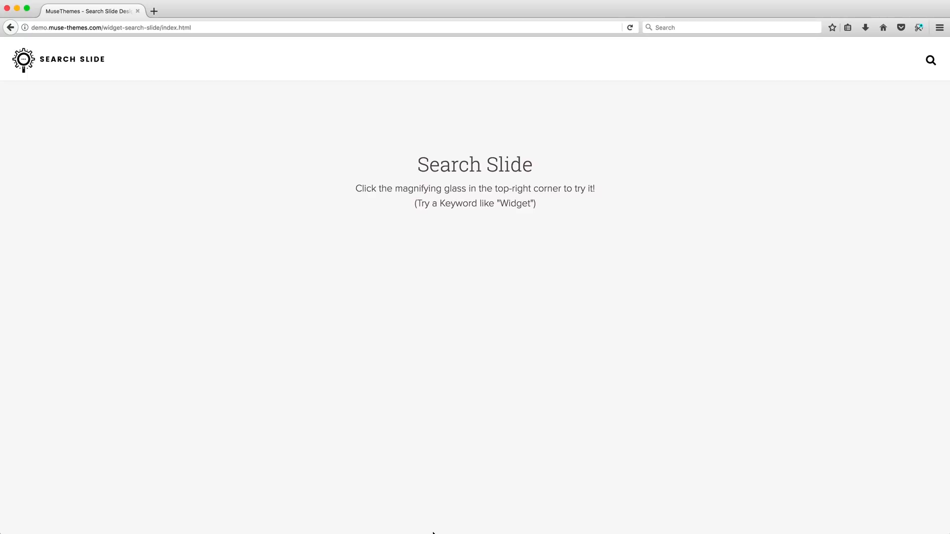
pyautogui.moveTo(470, 369)
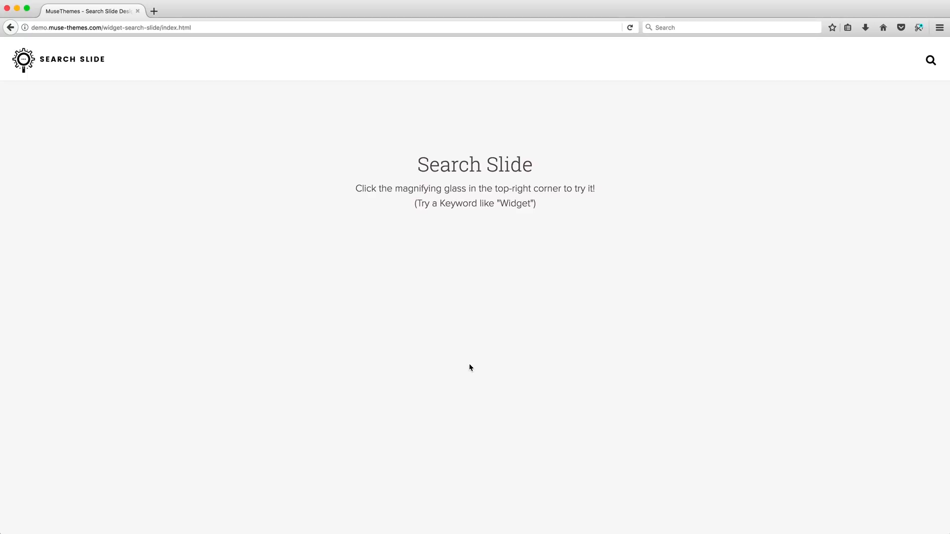
pyautogui.moveTo(781, 157)
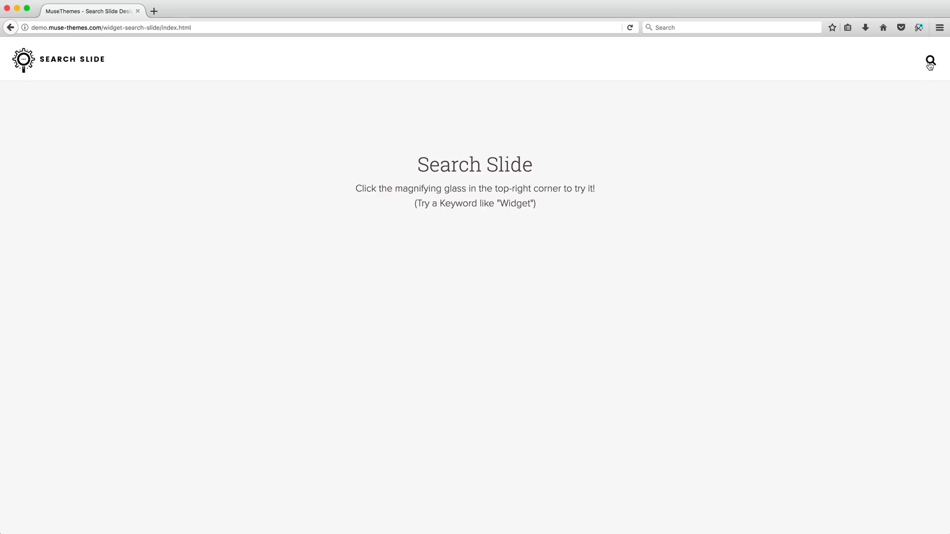
# Slide open the header search field via the magnifying-glass icon and enter the keyword 'widgets'.
pyautogui.click(930, 60)
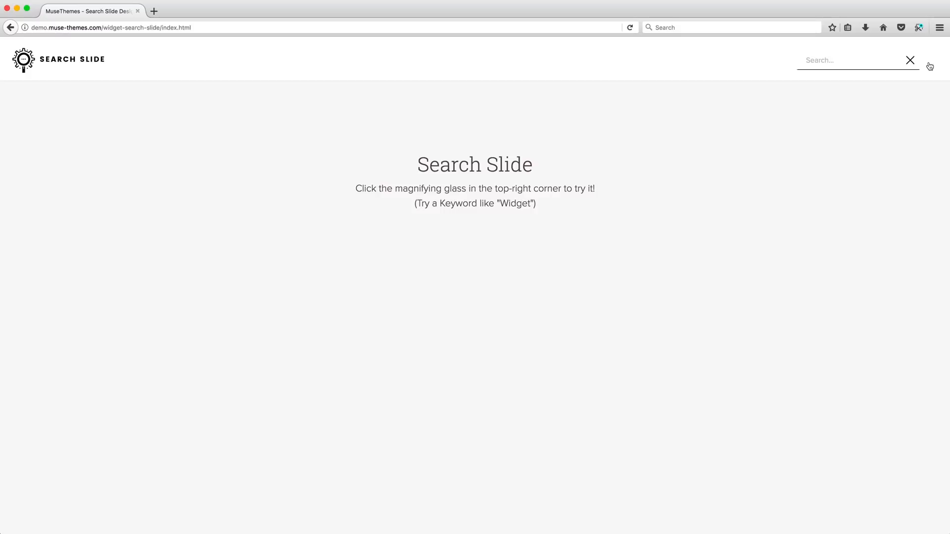
pyautogui.press('Return')
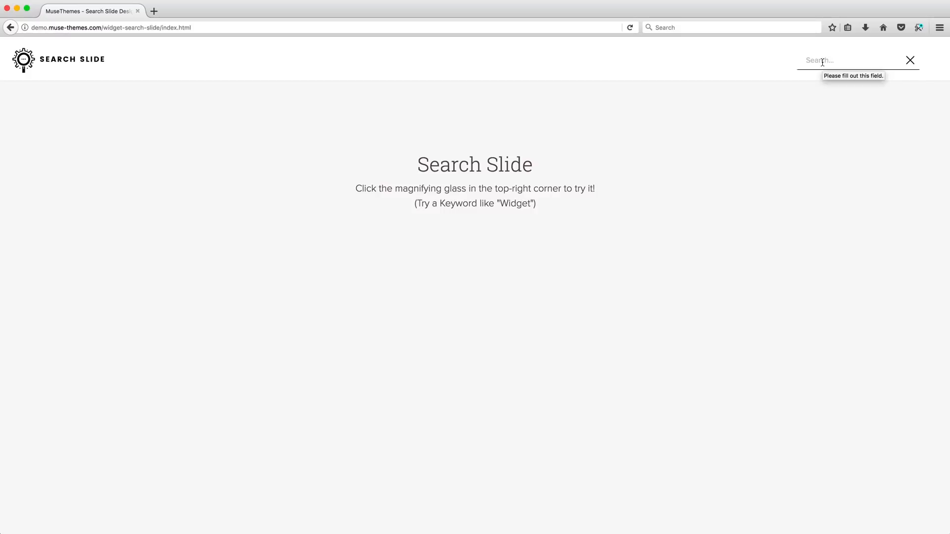
pyautogui.moveTo(838, 109)
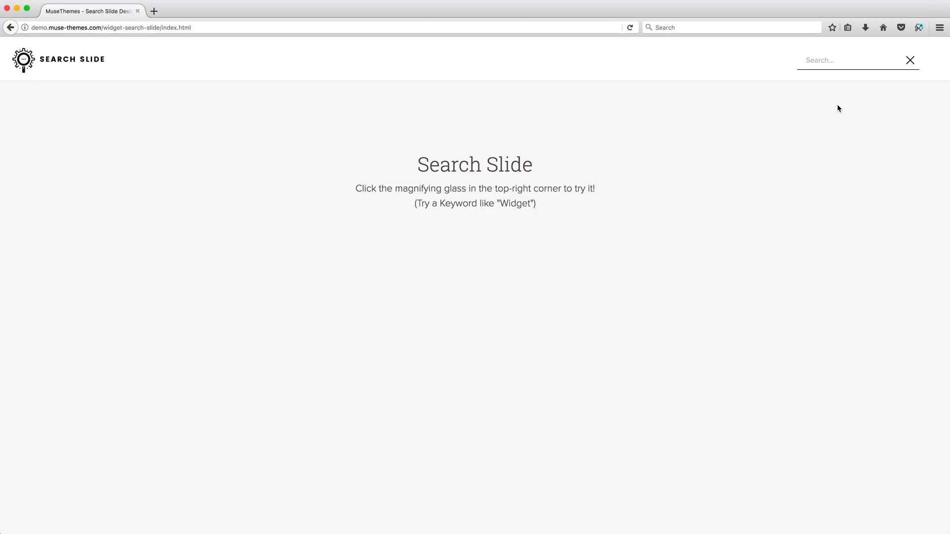
pyautogui.write('w')
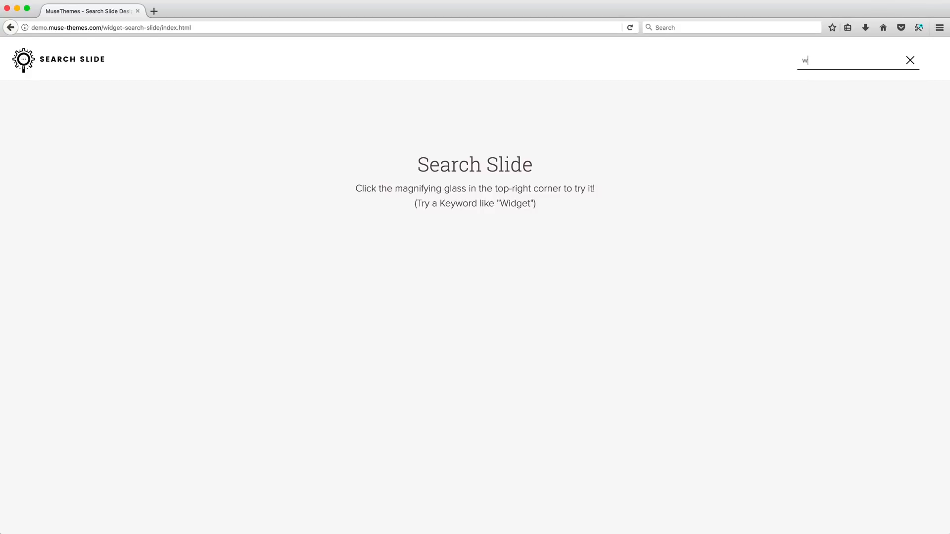
pyautogui.write('idgets')
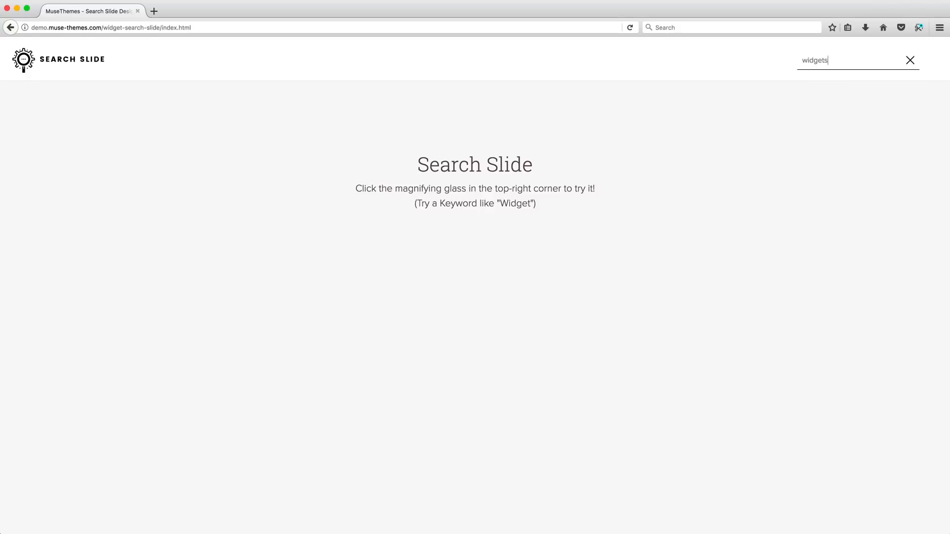
# Submit the 'widgets' query so search.html?q=widgets lists its one matching page.
pyautogui.press('Return')
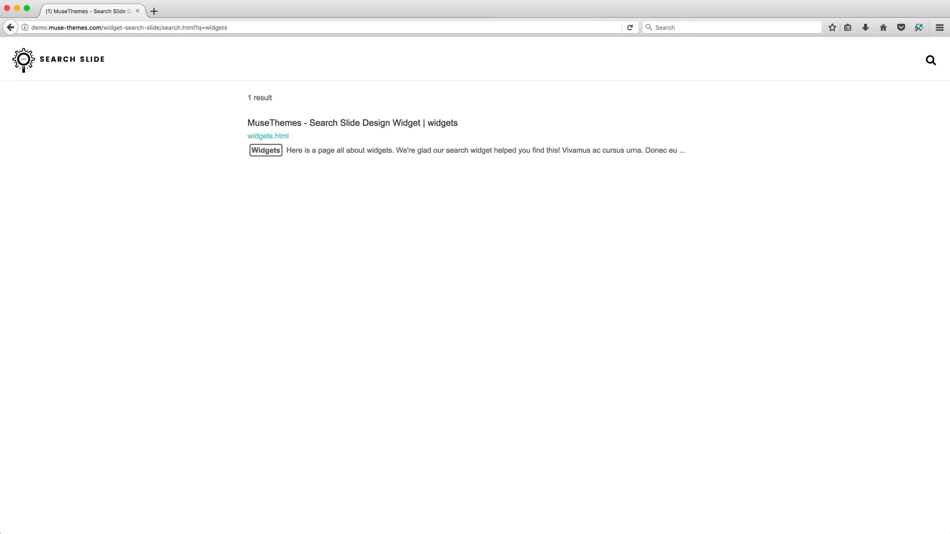
pyautogui.moveTo(409, 184)
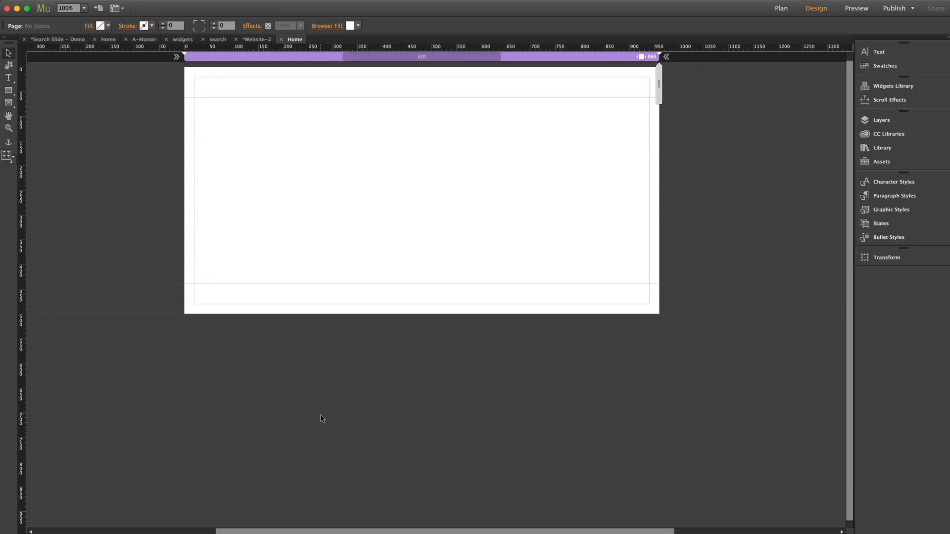
pyautogui.moveTo(882, 147)
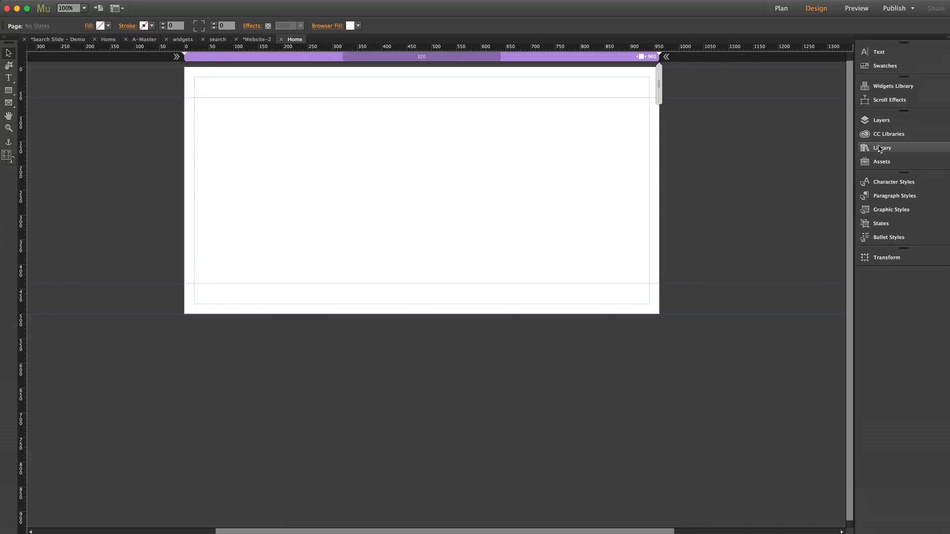
# Drop the Search Slider item from the MT – Search Widget library folder onto the Home page.
pyautogui.click(882, 147)
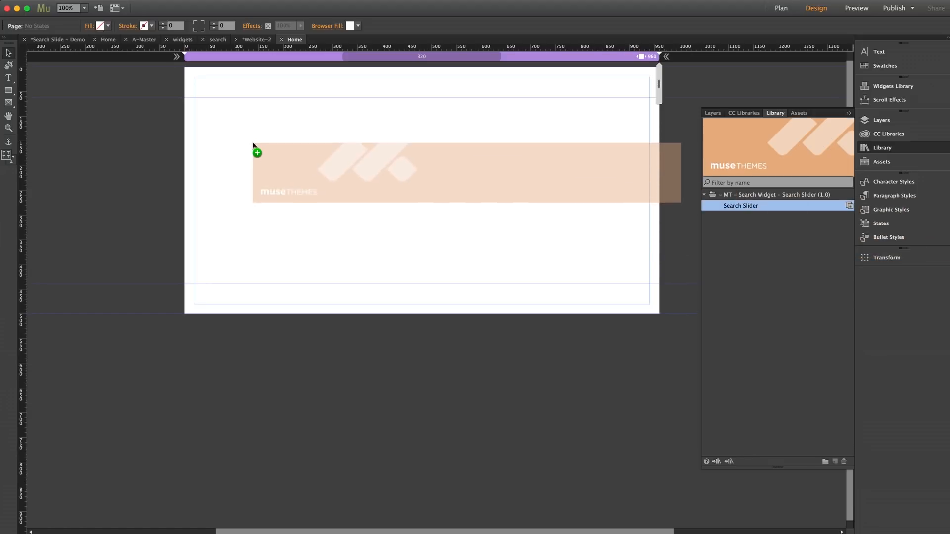
pyautogui.click(258, 152)
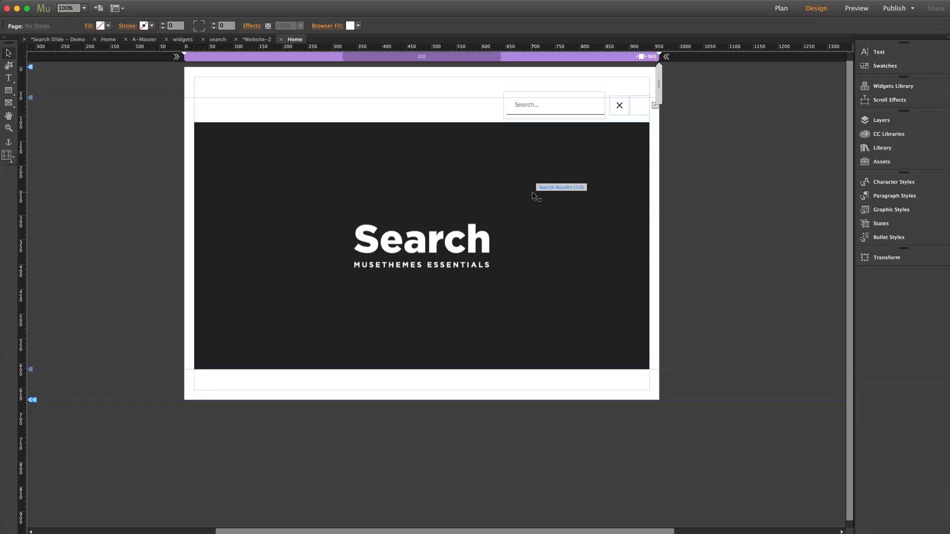
pyautogui.moveTo(558, 114)
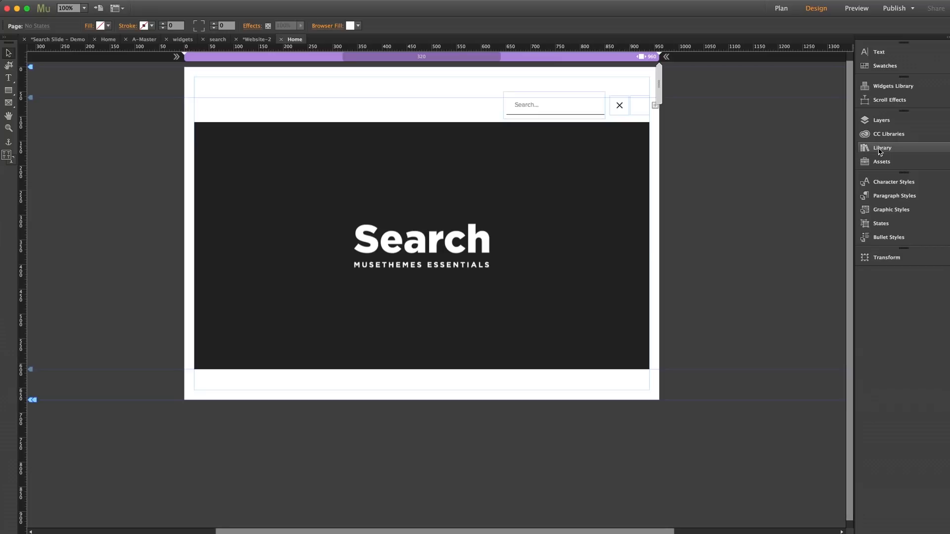
pyautogui.click(882, 148)
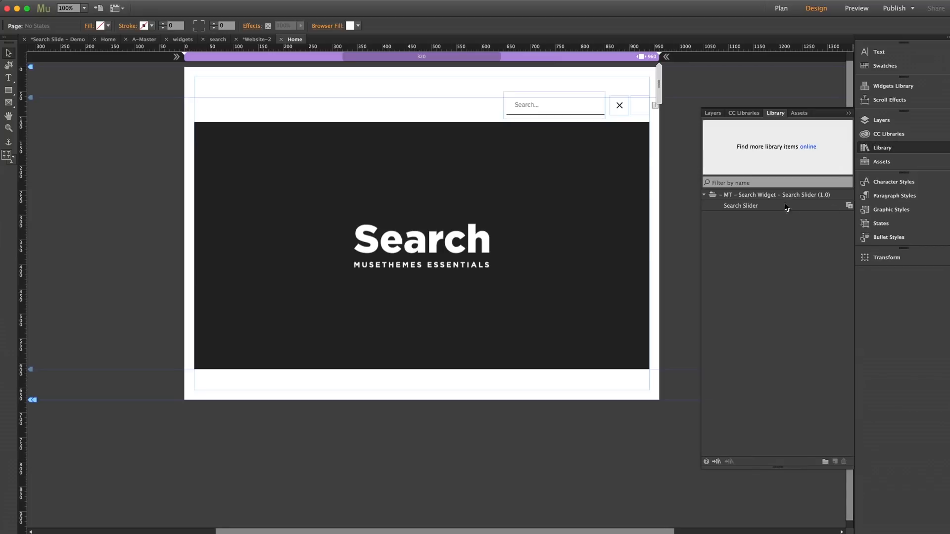
pyautogui.moveTo(766, 204)
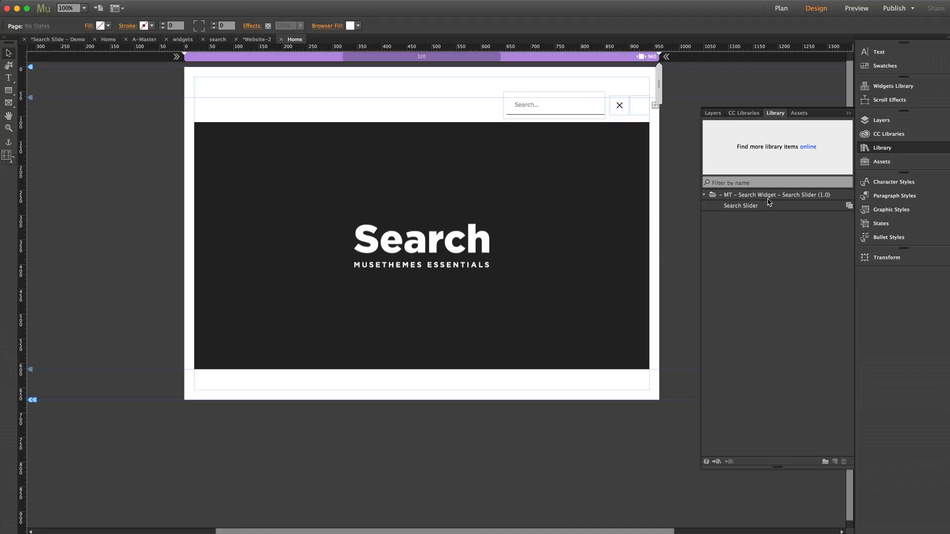
pyautogui.moveTo(781, 231)
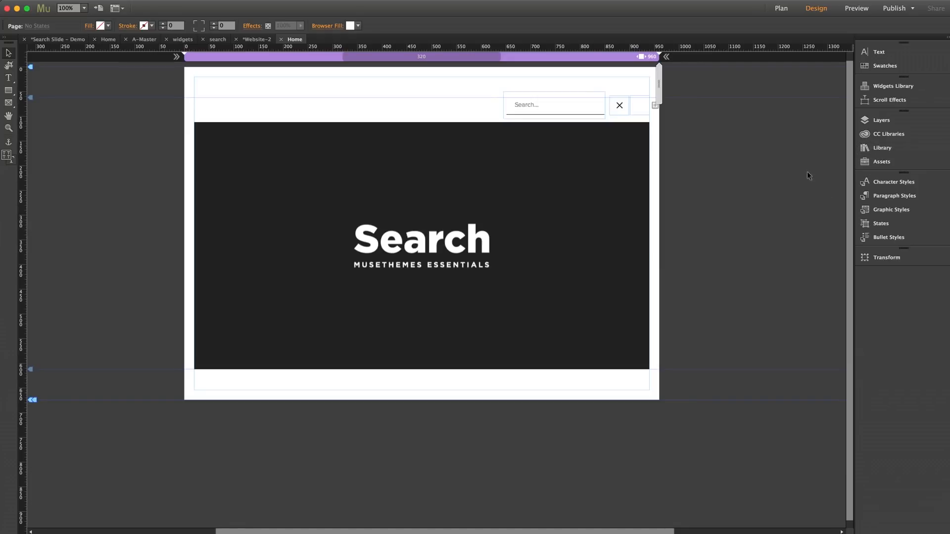
pyautogui.moveTo(745, 184)
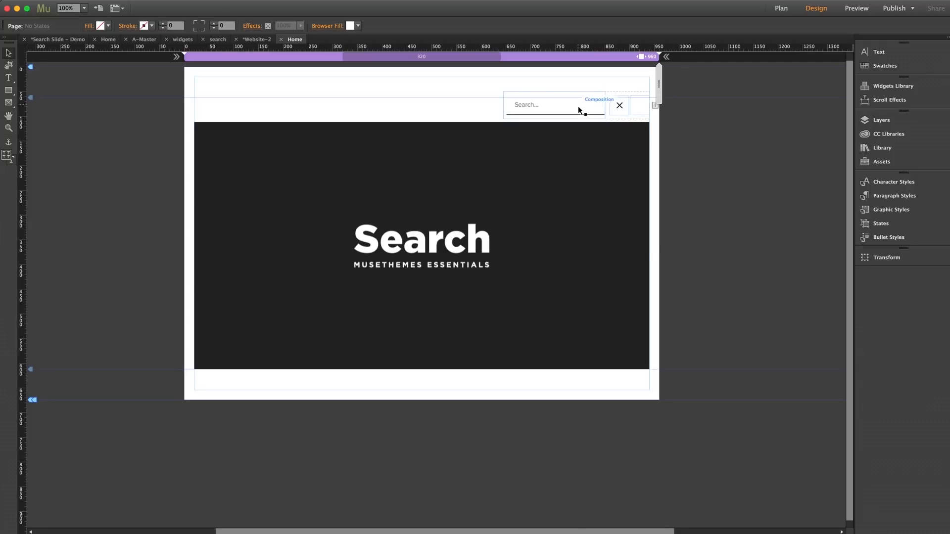
pyautogui.moveTo(633, 107)
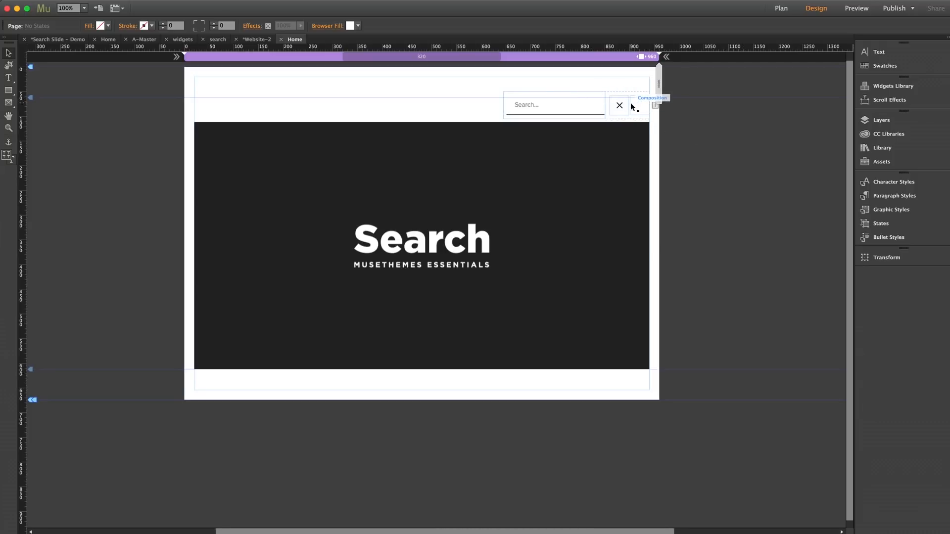
pyautogui.moveTo(601, 161)
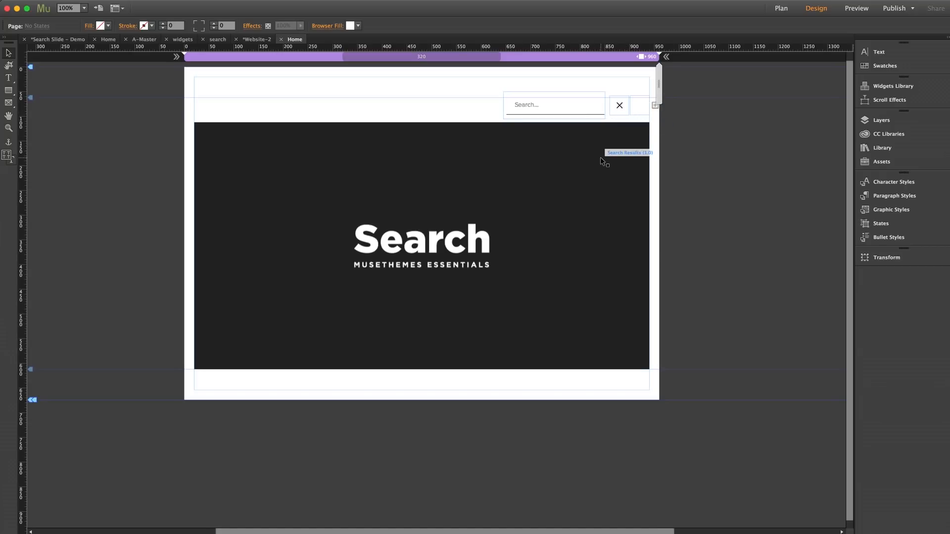
pyautogui.moveTo(601, 157)
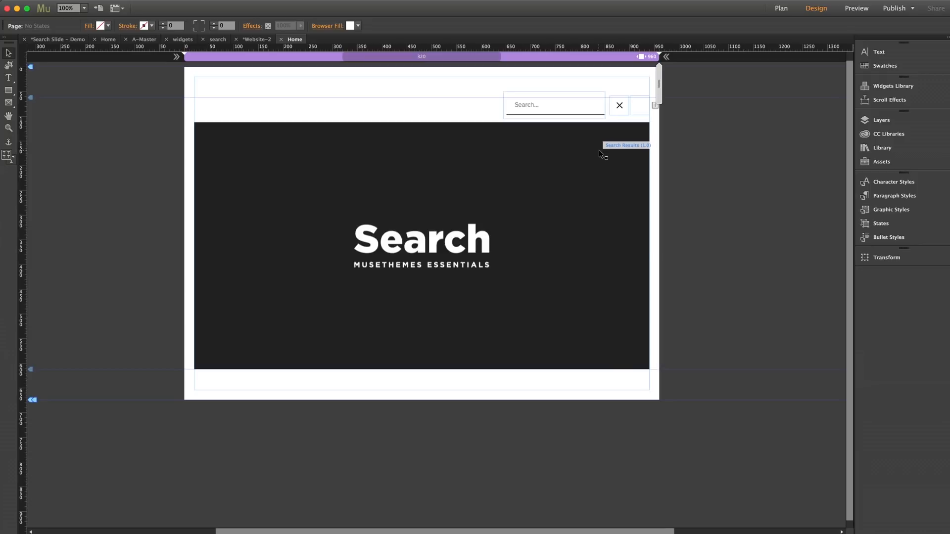
# Select the Search composition at the top right of the Home page.
pyautogui.click(551, 105)
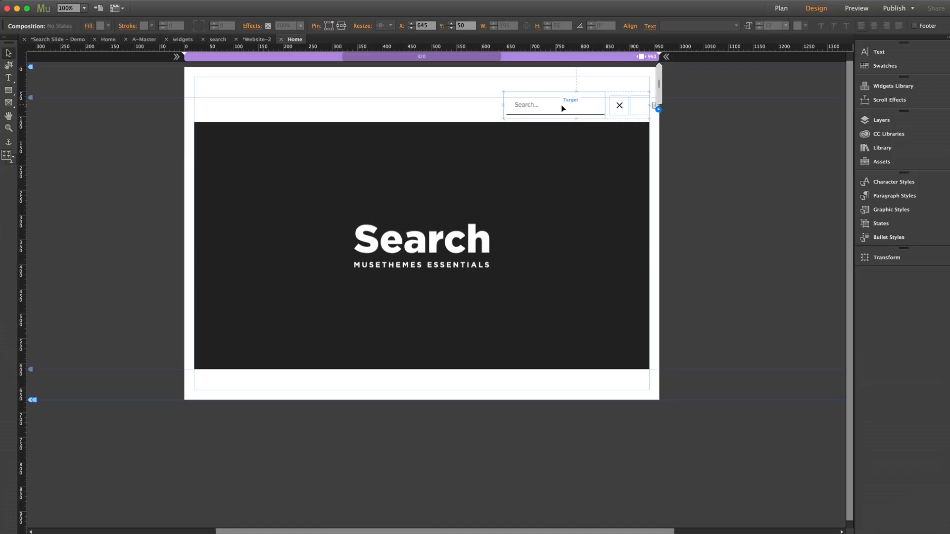
pyautogui.moveTo(577, 109)
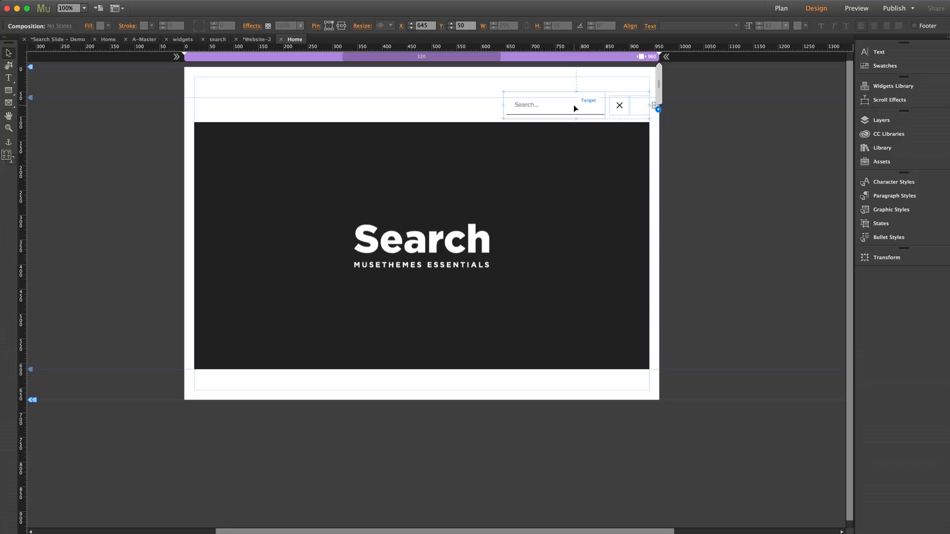
# Show the Search Input Options with results page search.html and box text 'Search...'.
pyautogui.click(554, 104)
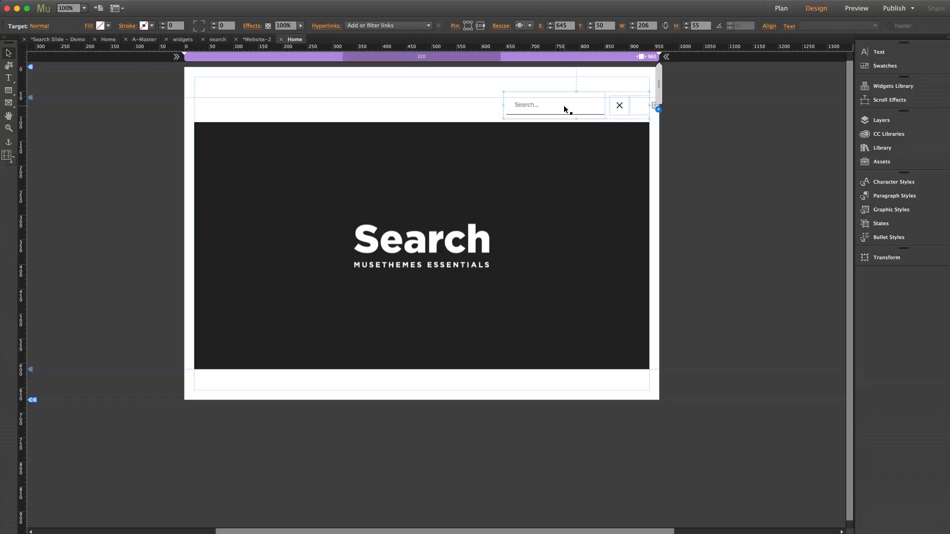
pyautogui.click(555, 105)
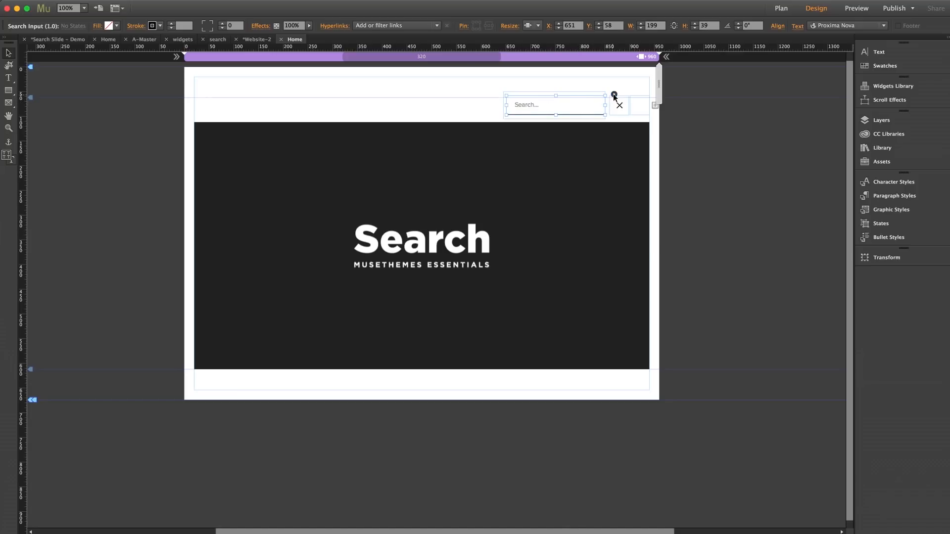
pyautogui.click(614, 95)
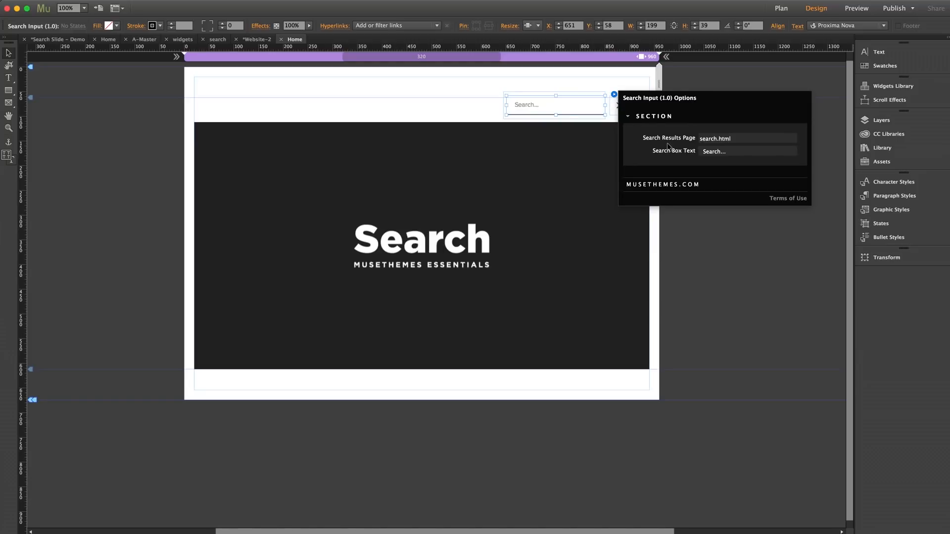
pyautogui.moveTo(674, 165)
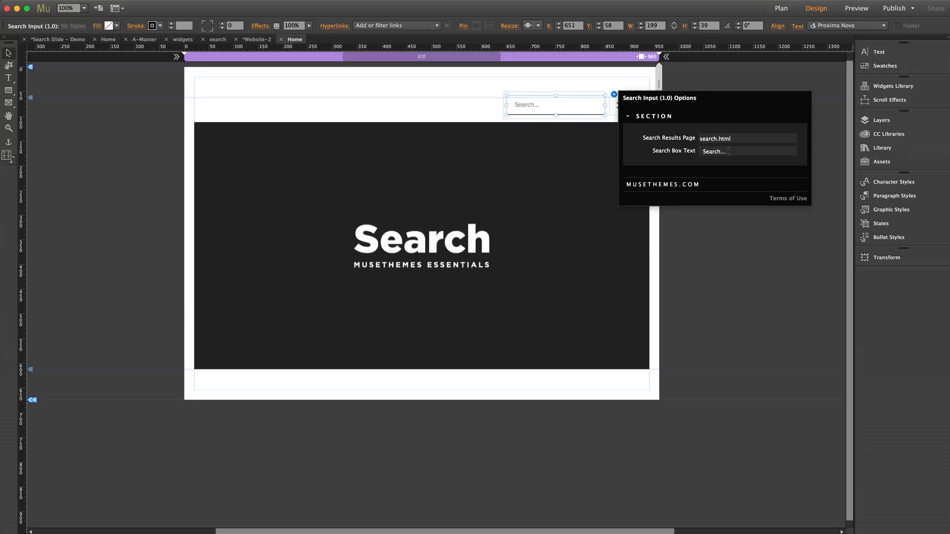
pyautogui.moveTo(462, 97)
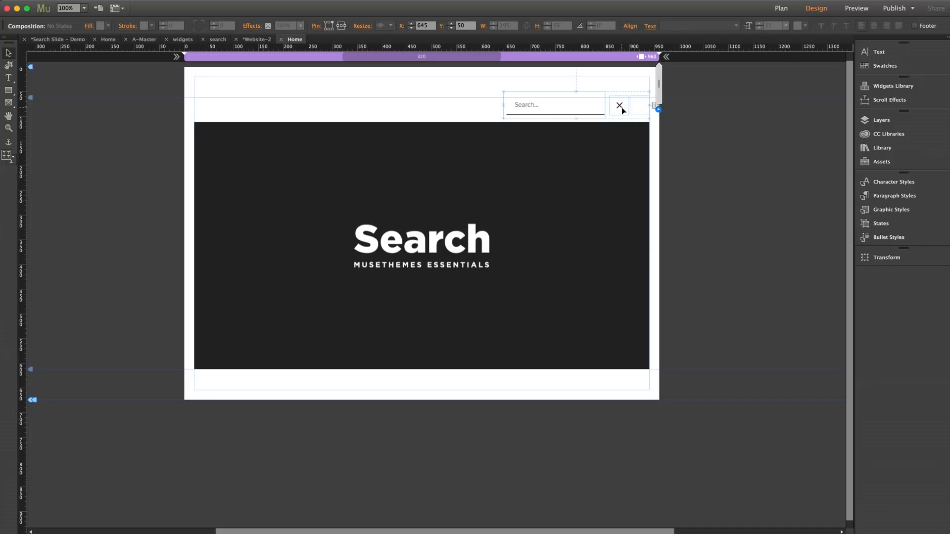
pyautogui.click(619, 105)
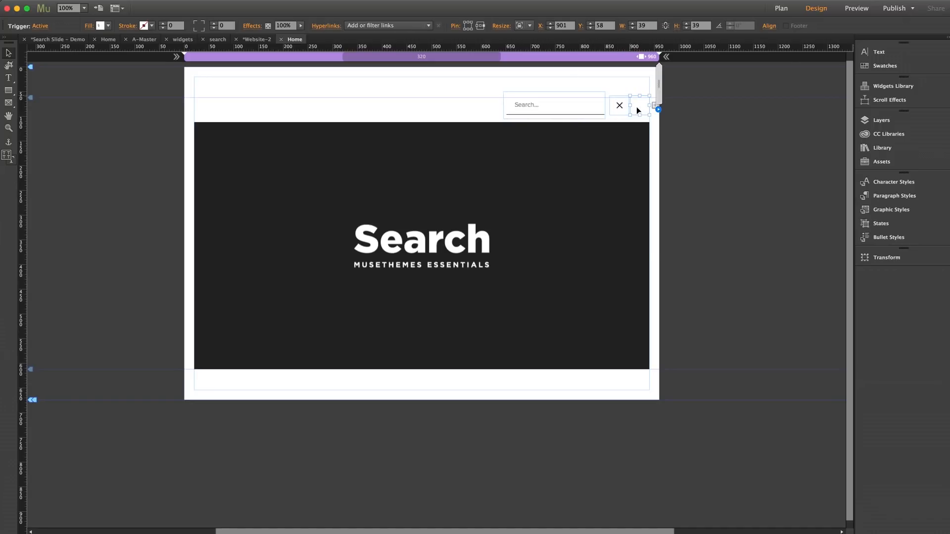
pyautogui.click(639, 105)
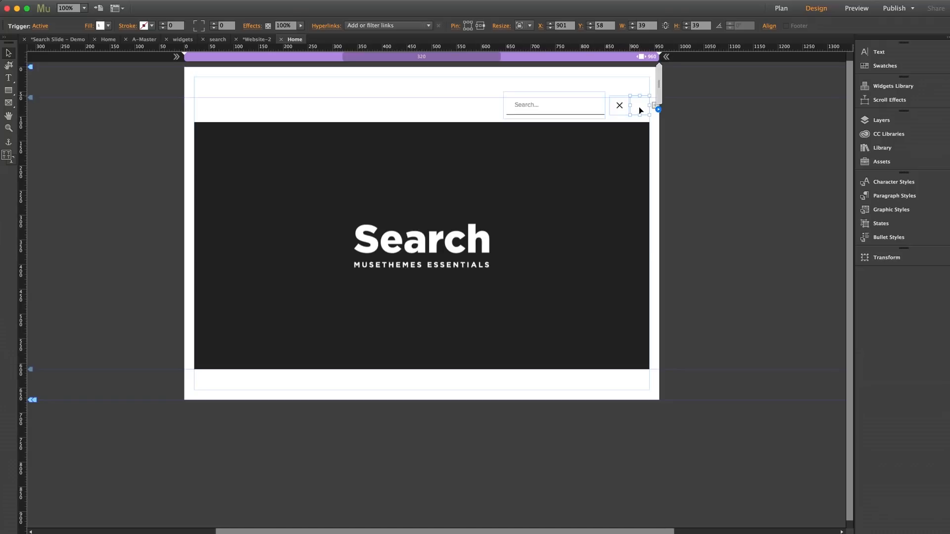
pyautogui.moveTo(193, 95)
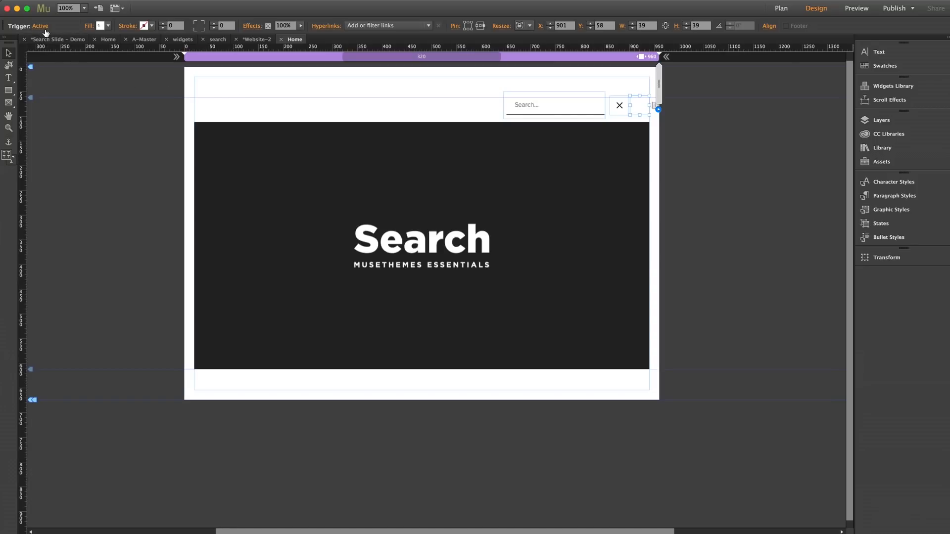
pyautogui.moveTo(40, 27)
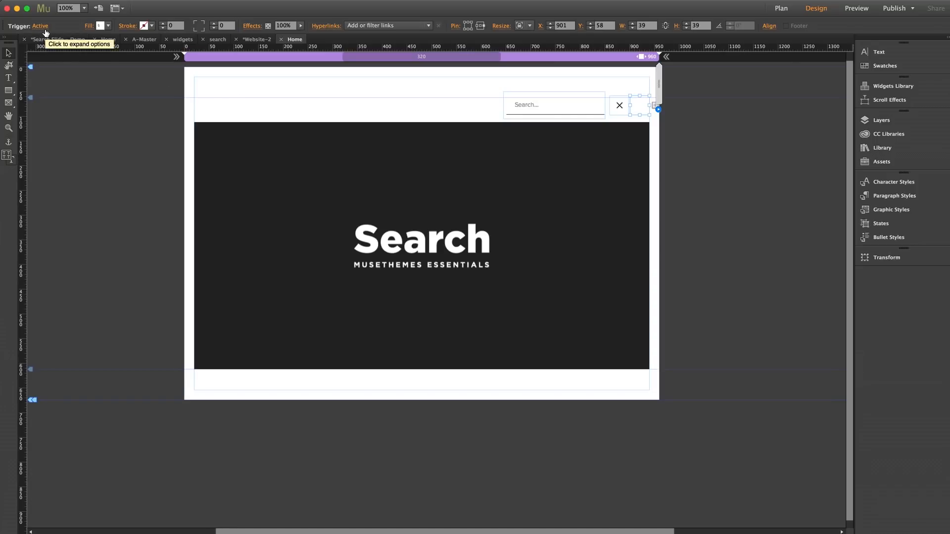
pyautogui.moveTo(632, 106)
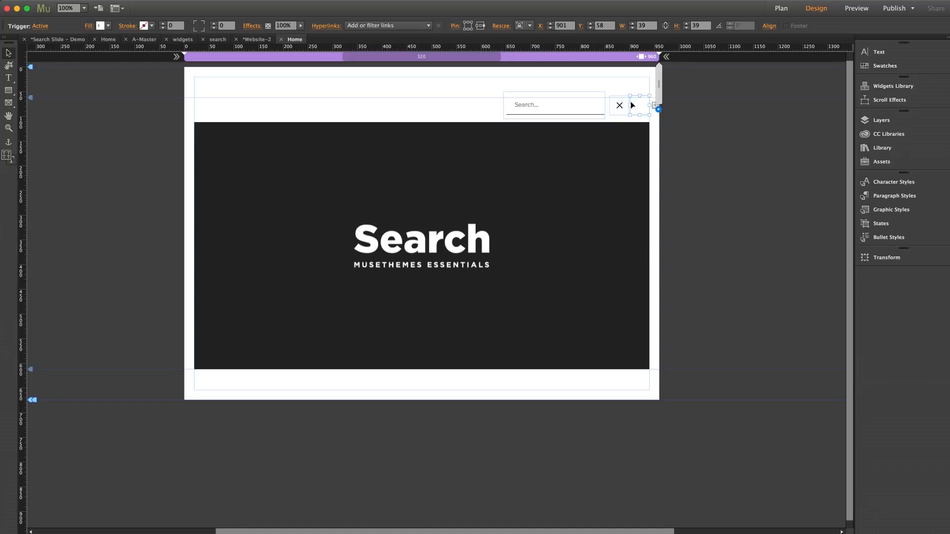
pyautogui.moveTo(40, 32)
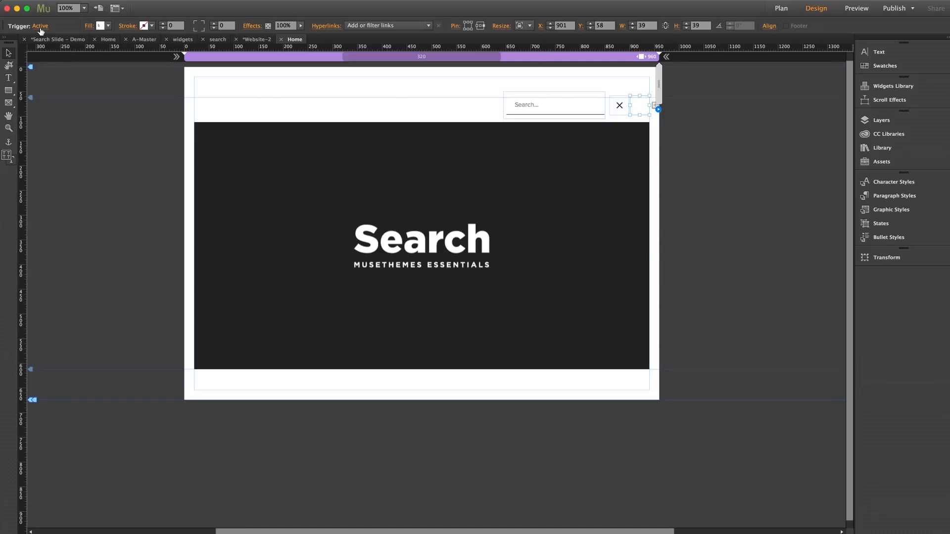
pyautogui.click(41, 26)
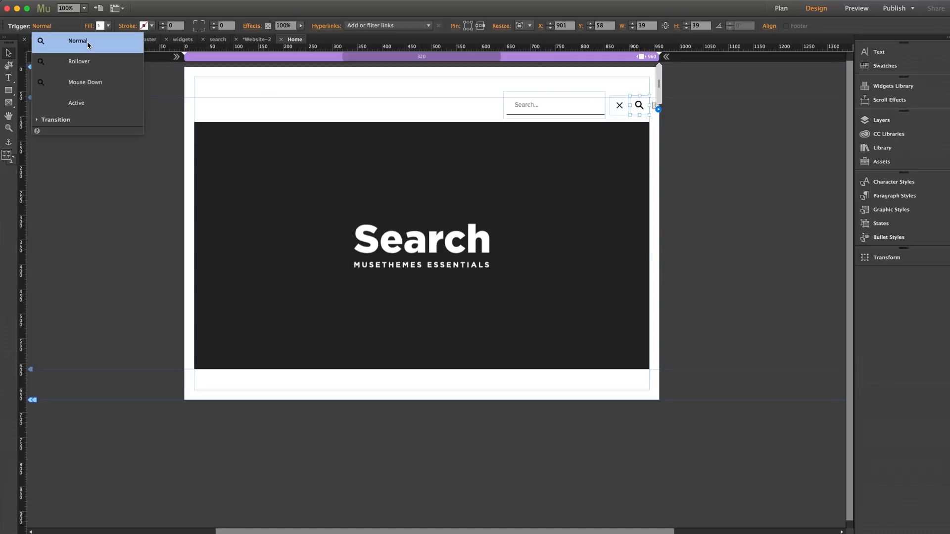
pyautogui.moveTo(155, 99)
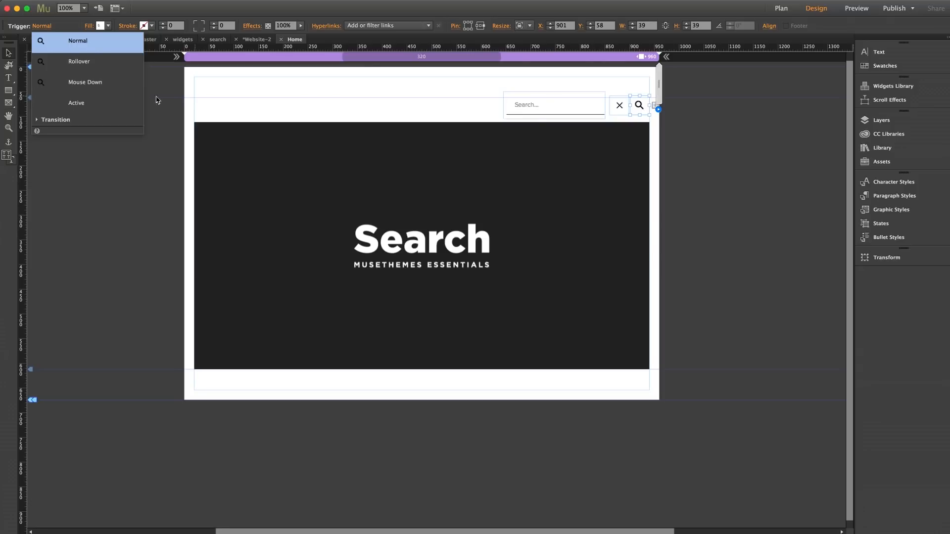
pyautogui.click(76, 103)
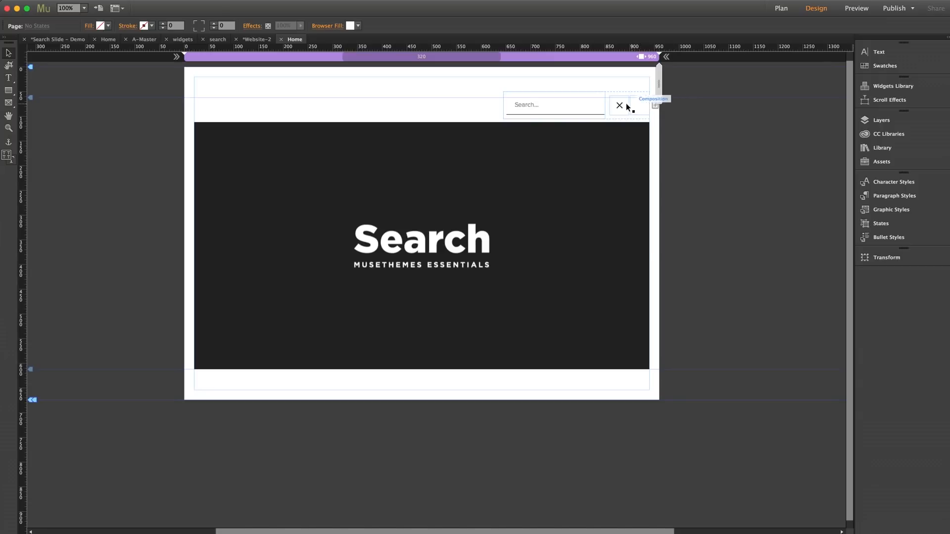
pyautogui.moveTo(587, 107)
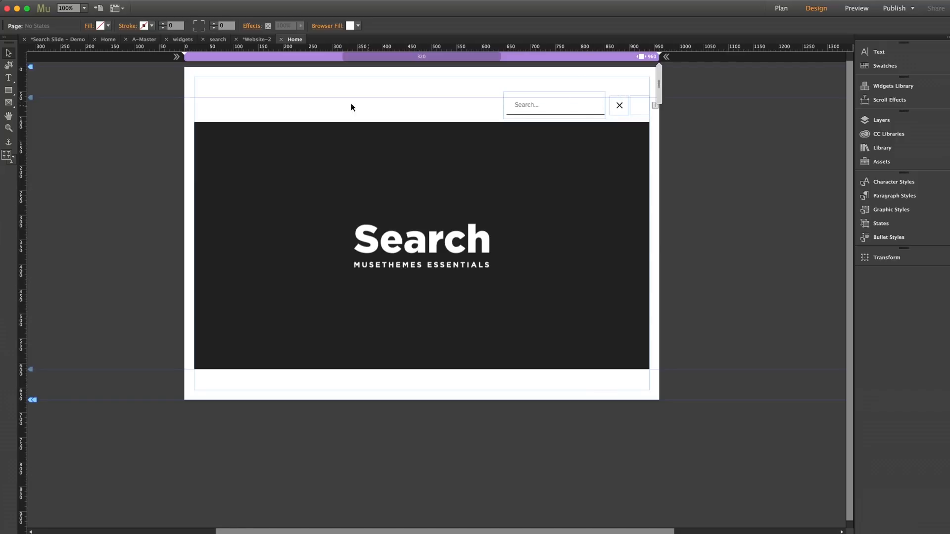
pyautogui.moveTo(134, 102)
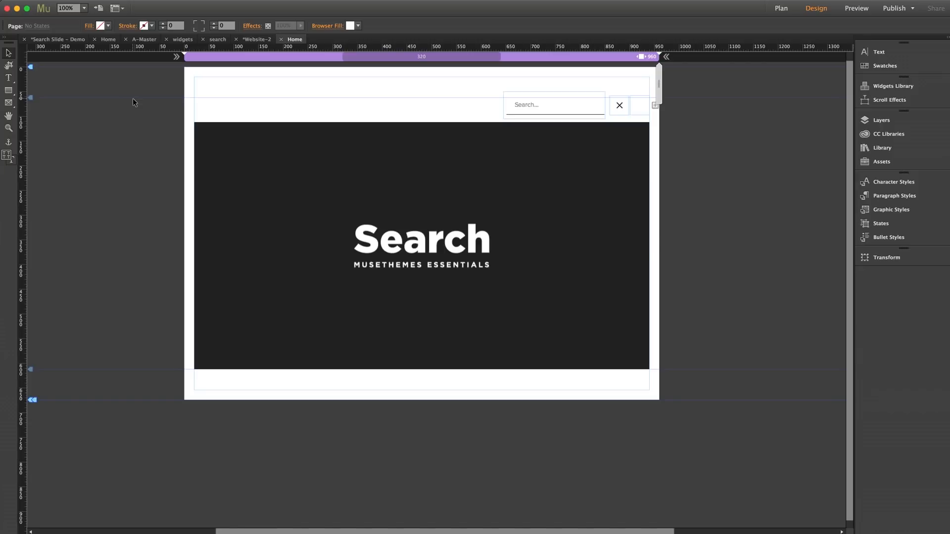
pyautogui.moveTo(96, 88)
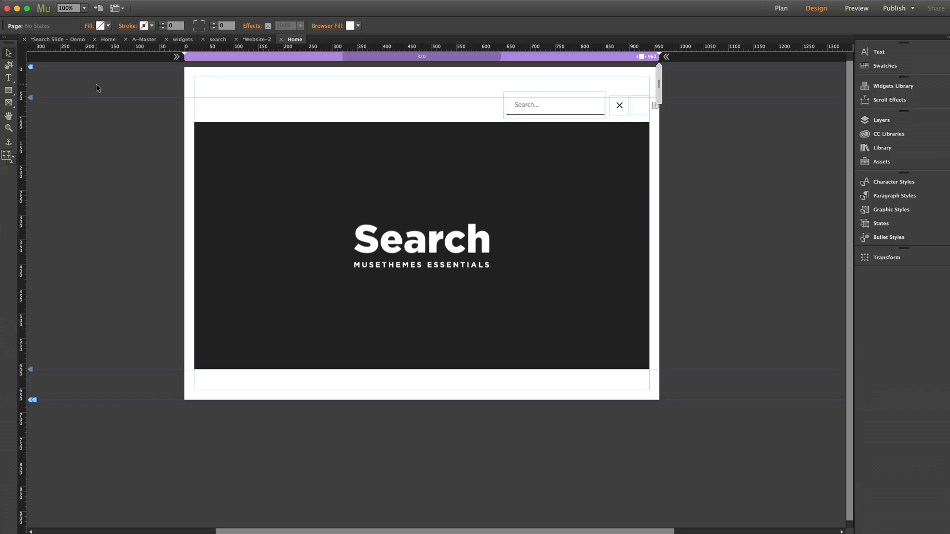
pyautogui.moveTo(94, 86)
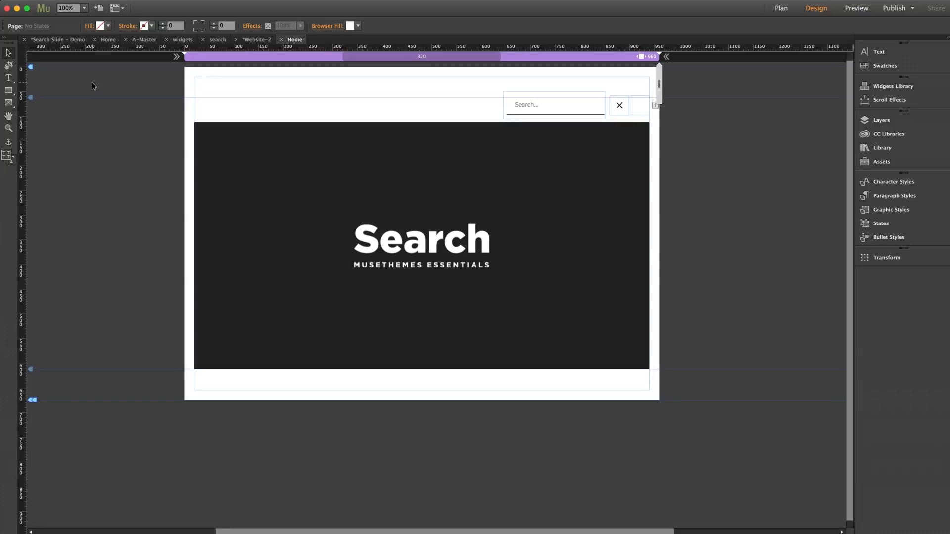
pyautogui.moveTo(59, 49)
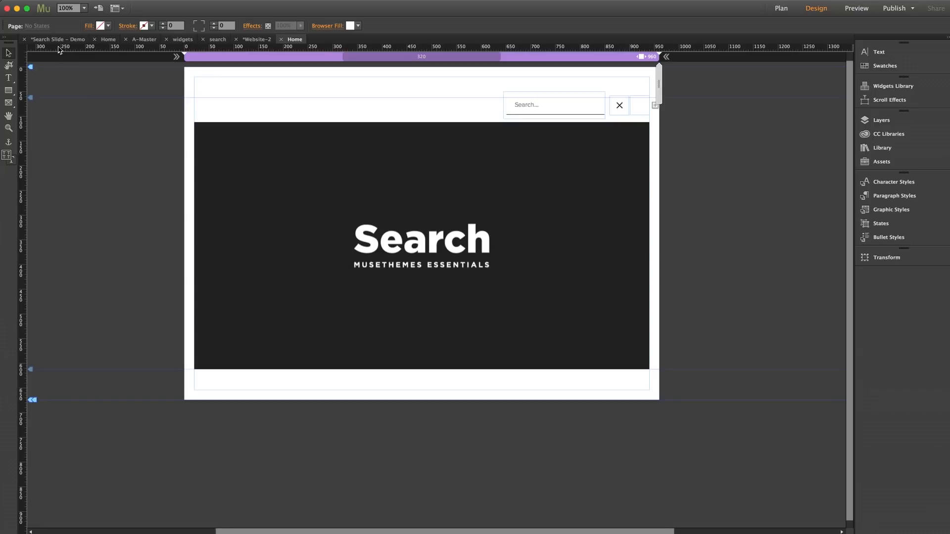
# Switch to the 'search' page tab carrying the search bar and dark Search banner.
pyautogui.click(781, 8)
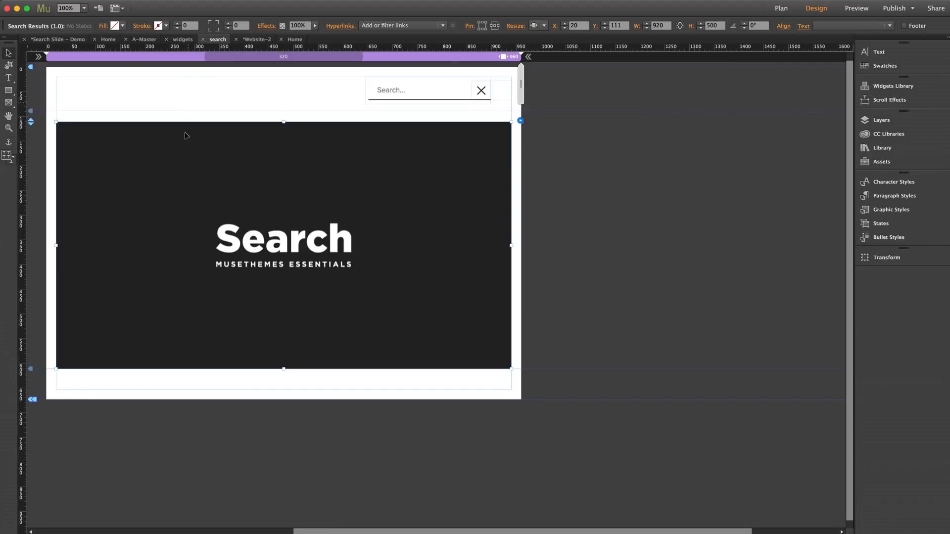
pyautogui.hscroll(-3)
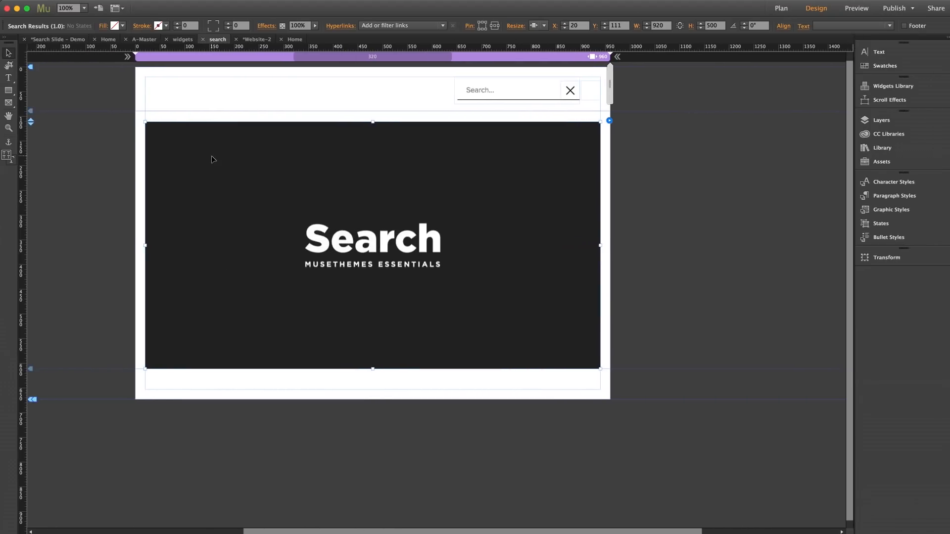
pyautogui.moveTo(443, 204)
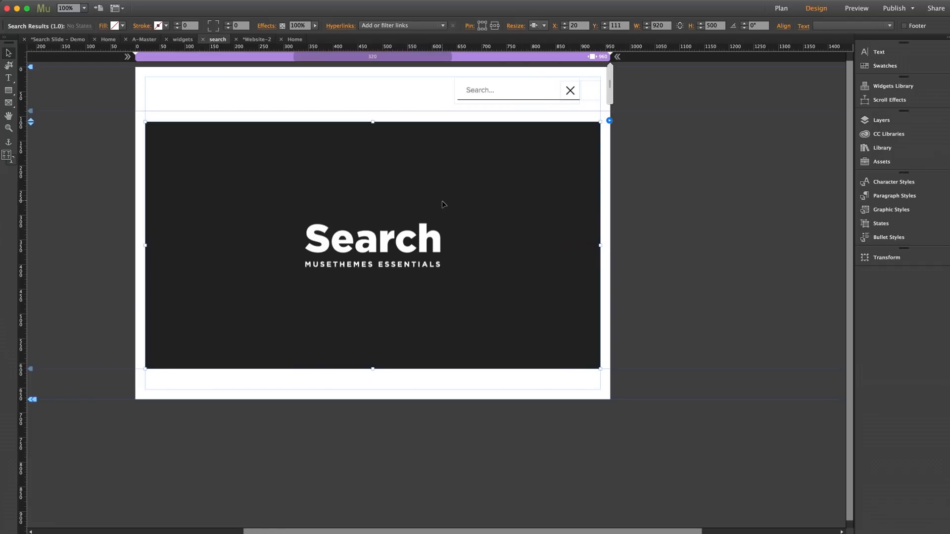
pyautogui.click(608, 121)
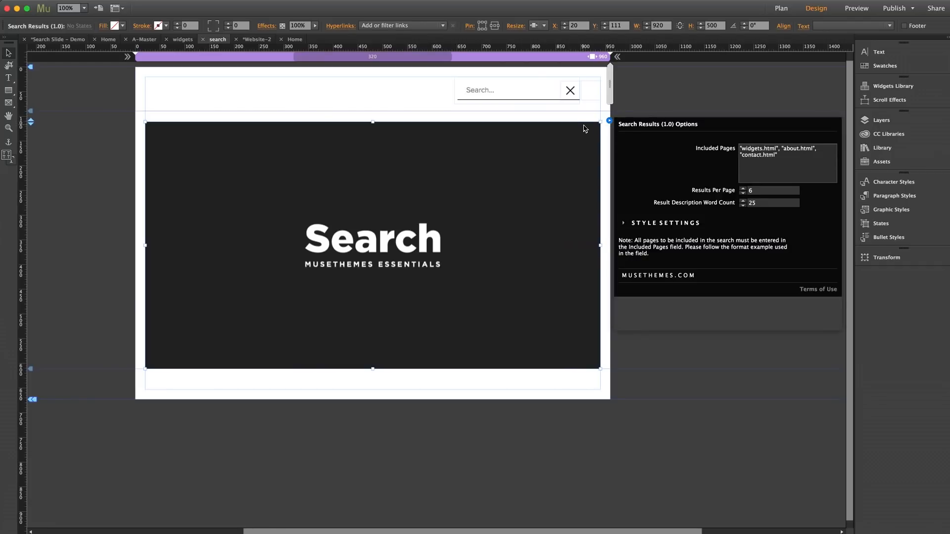
pyautogui.moveTo(694, 178)
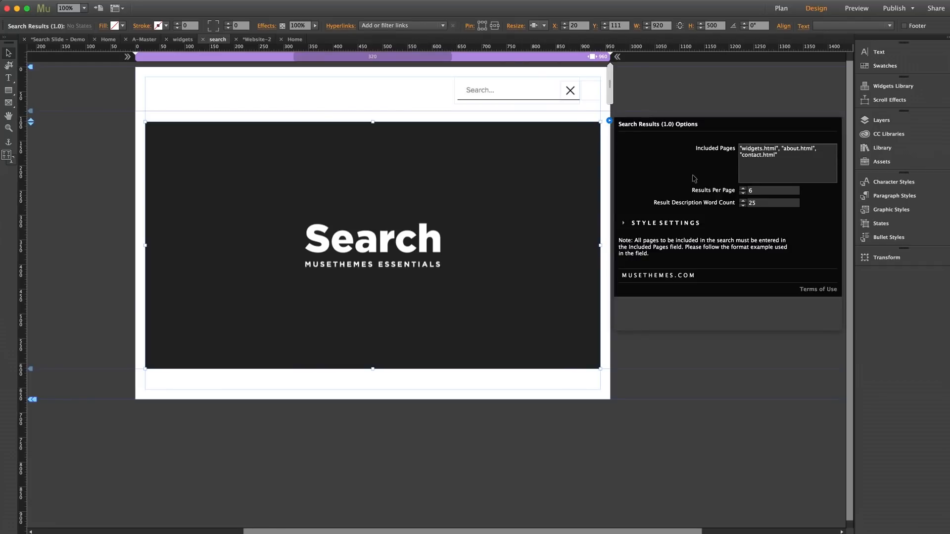
pyautogui.moveTo(782, 151)
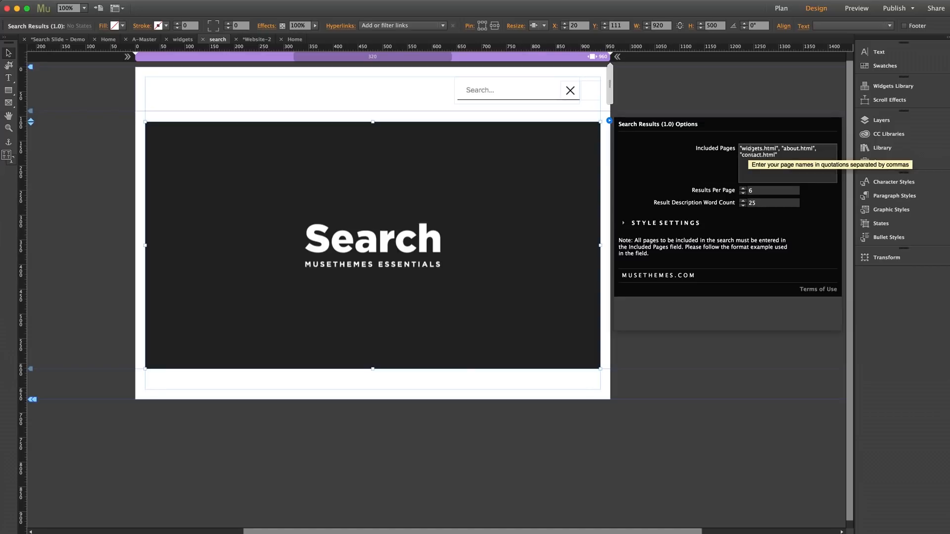
pyautogui.moveTo(734, 158)
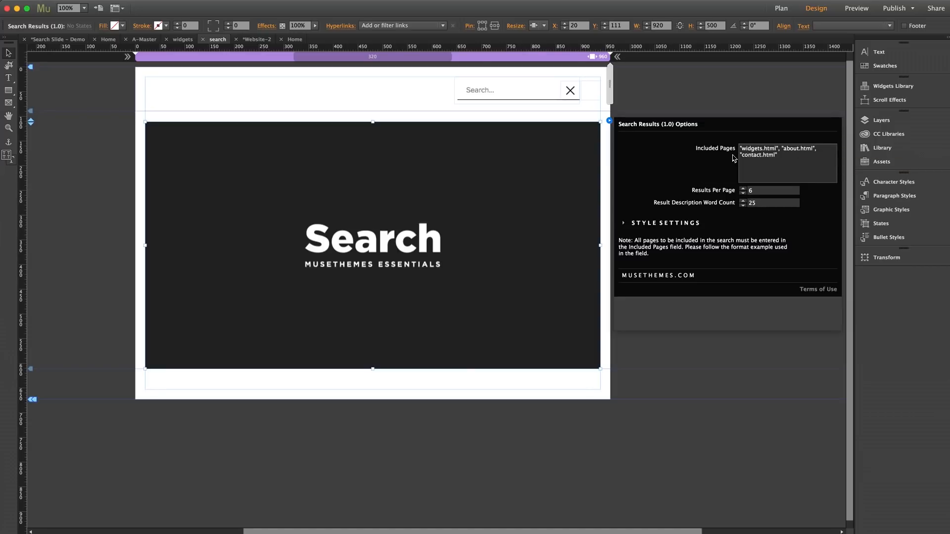
pyautogui.moveTo(776, 151)
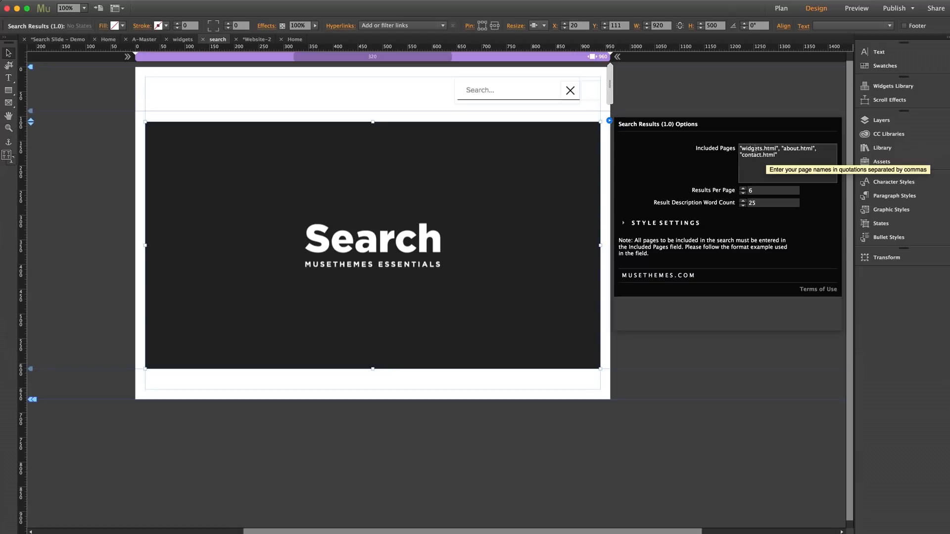
pyautogui.moveTo(702, 159)
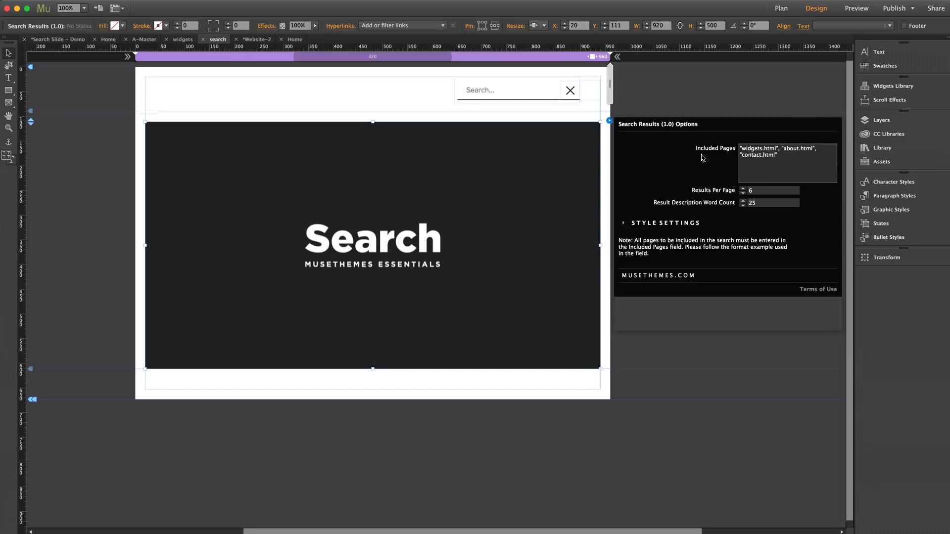
pyautogui.moveTo(788, 152)
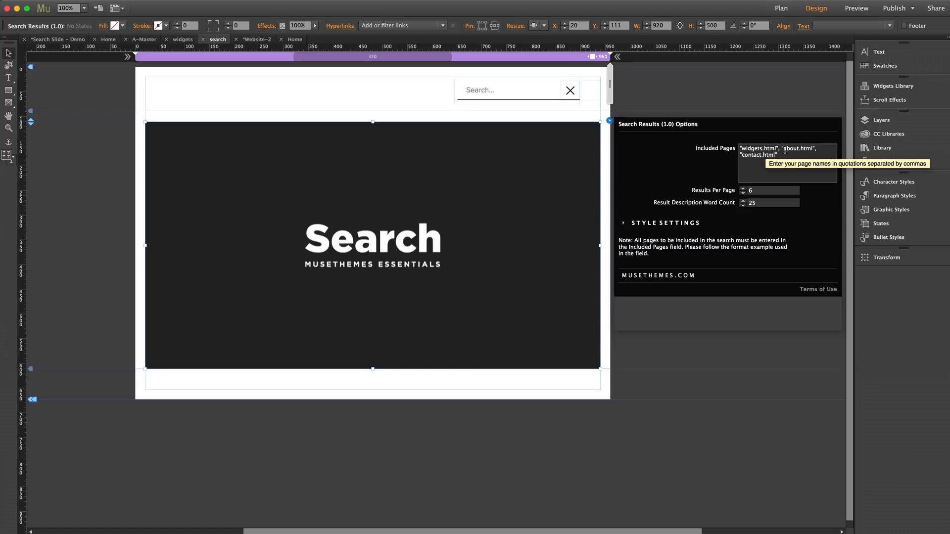
pyautogui.moveTo(695, 149)
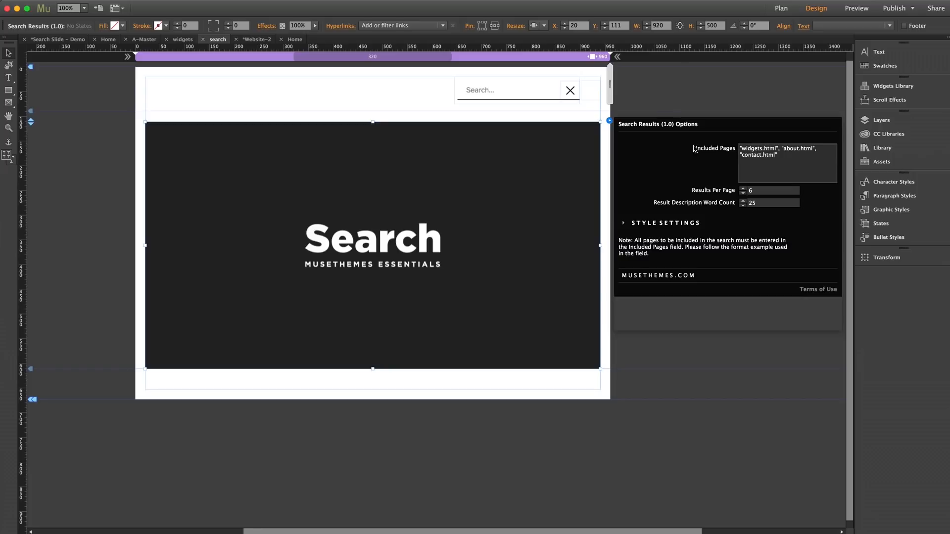
# Dismiss the Search Results Options panel by selecting the canvas beside the widget.
pyautogui.click(515, 97)
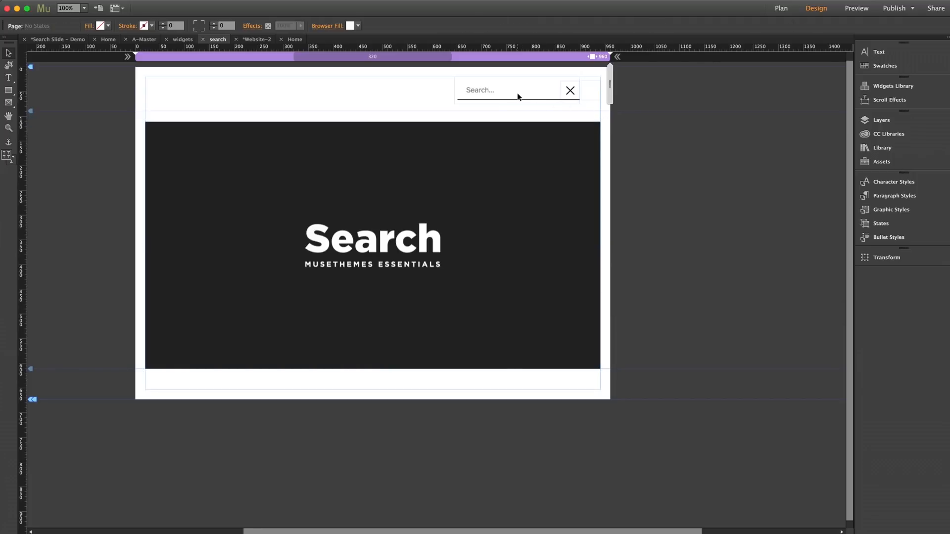
pyautogui.moveTo(501, 91)
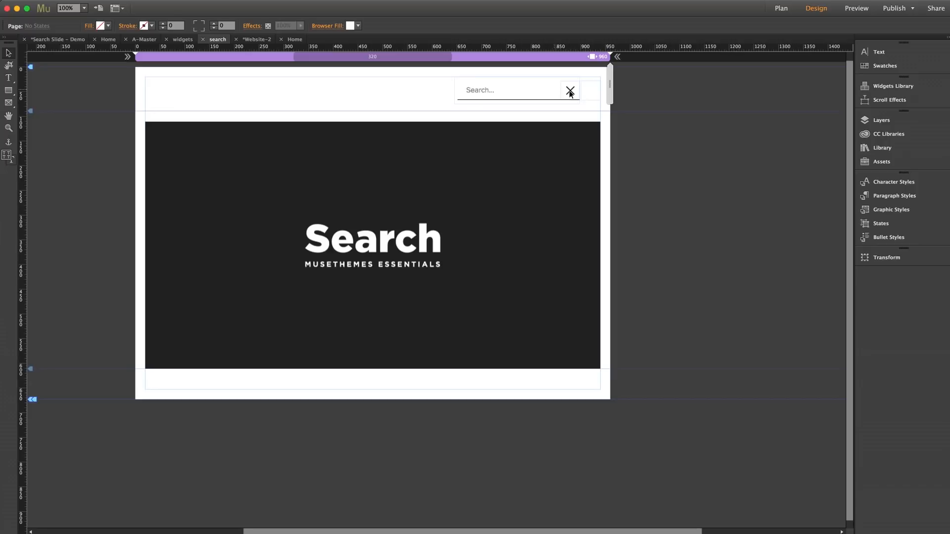
pyautogui.moveTo(530, 97)
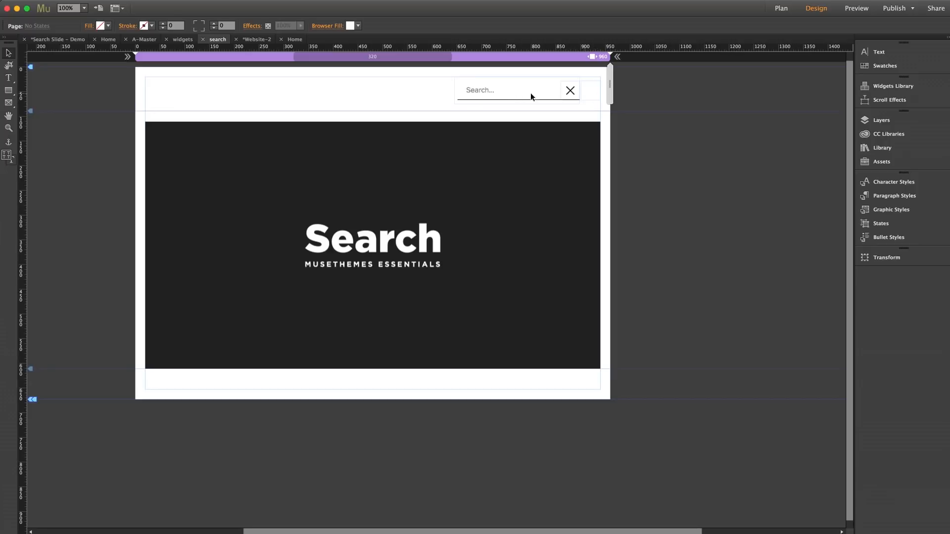
pyautogui.moveTo(445, 98)
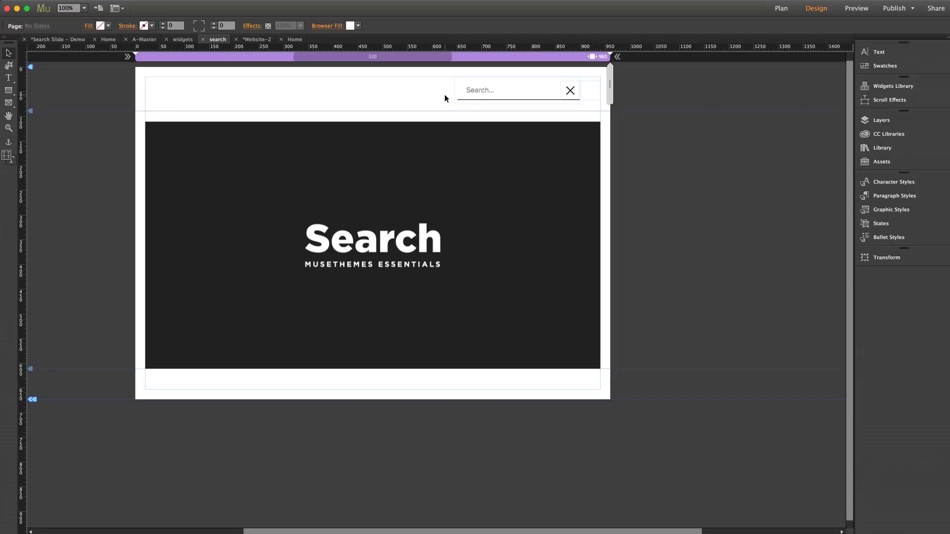
pyautogui.moveTo(684, 102)
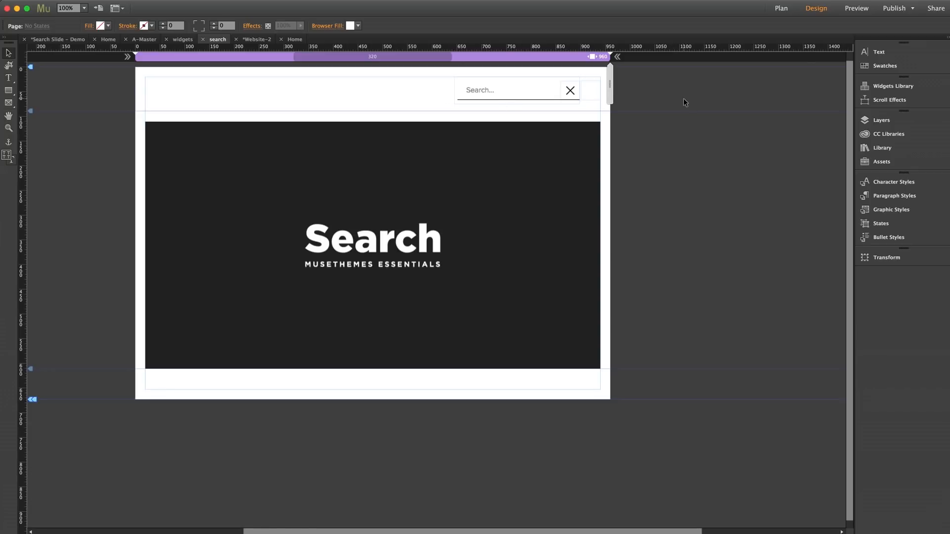
# From Plan view, edit the A-Master page and select its header search composition.
pyautogui.click(781, 8)
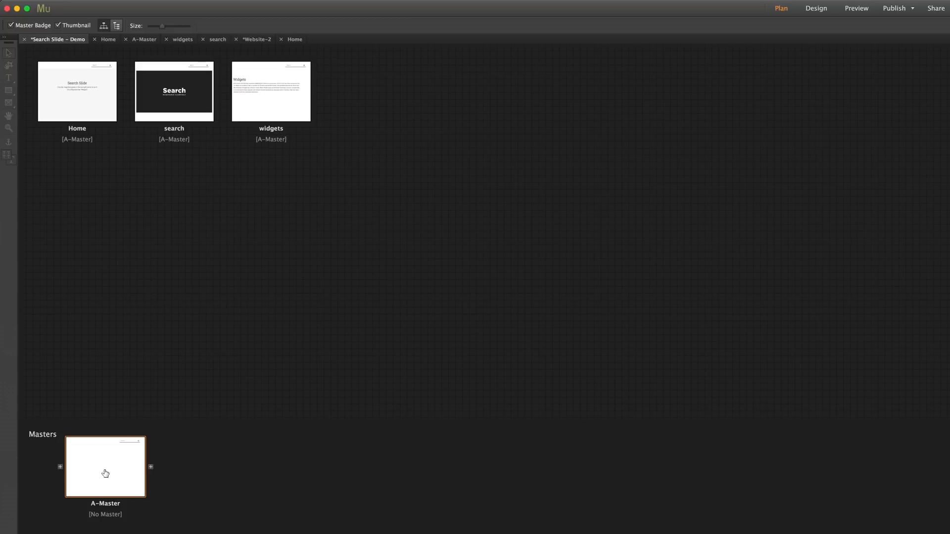
pyautogui.doubleClick(105, 466)
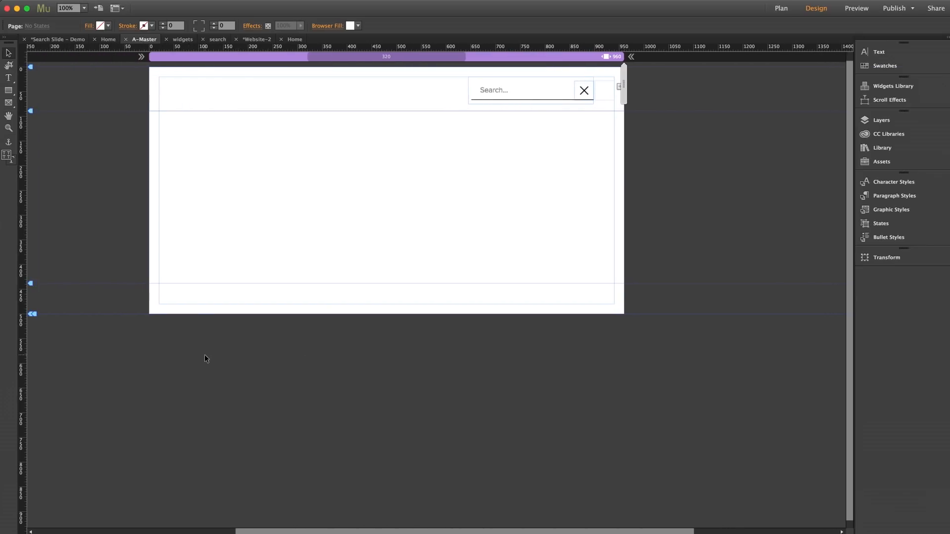
pyautogui.click(532, 91)
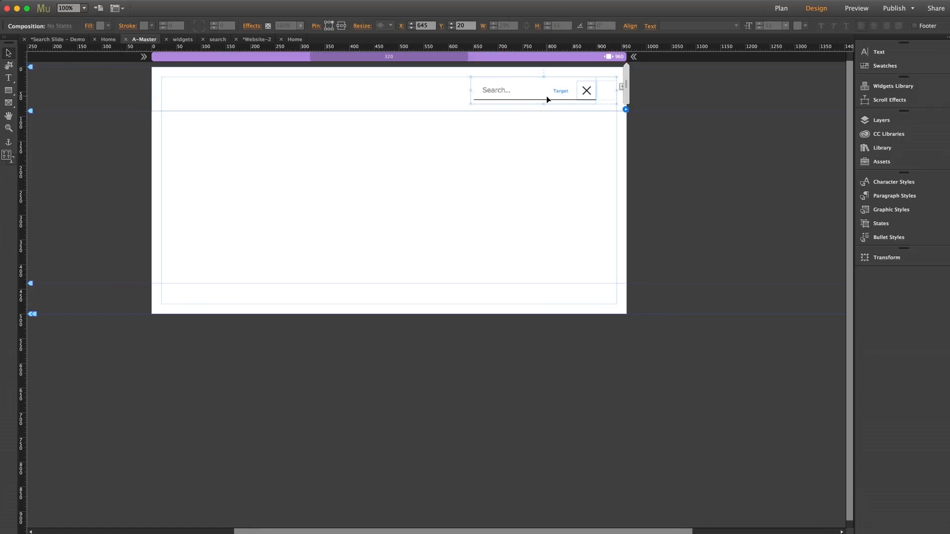
pyautogui.moveTo(538, 85)
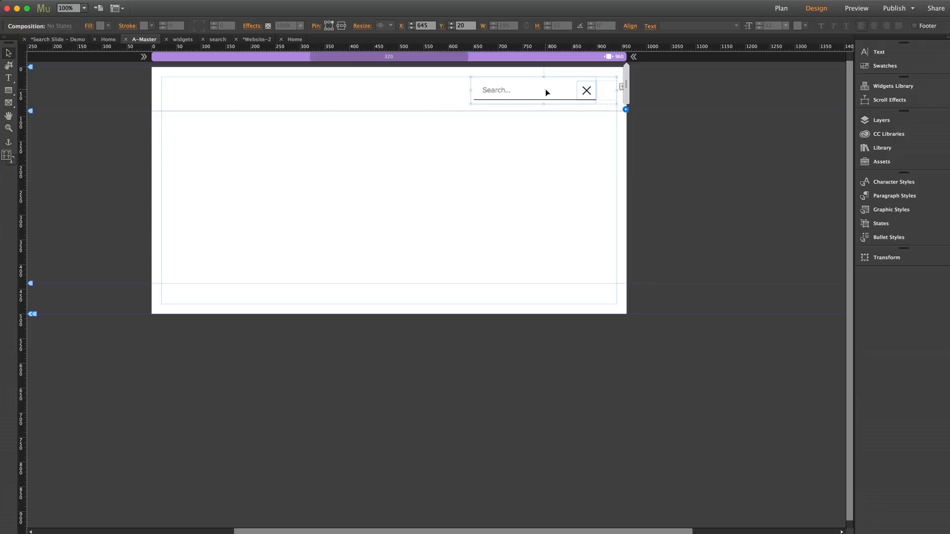
# Confirm the Search Input targets search.html, then start File > Preview Page in Browser.
pyautogui.click(606, 81)
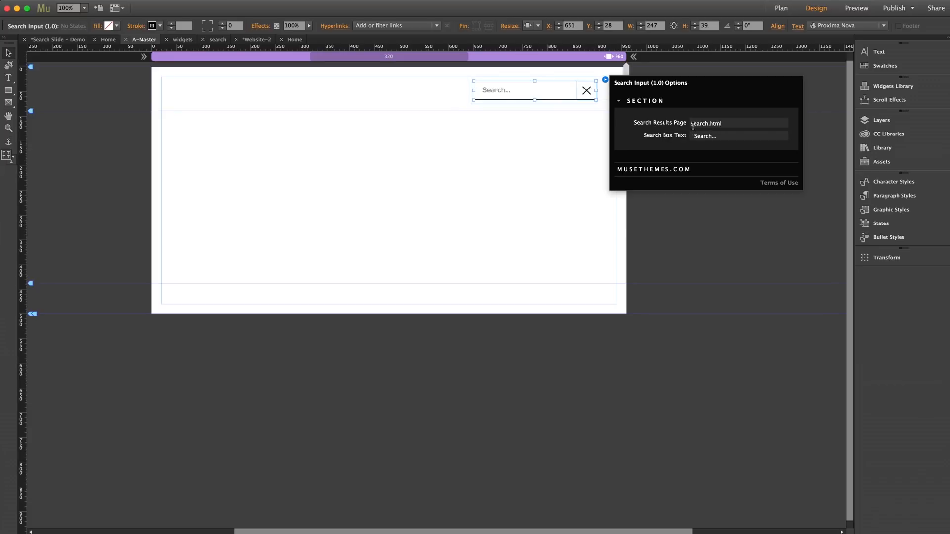
pyautogui.moveTo(571, 132)
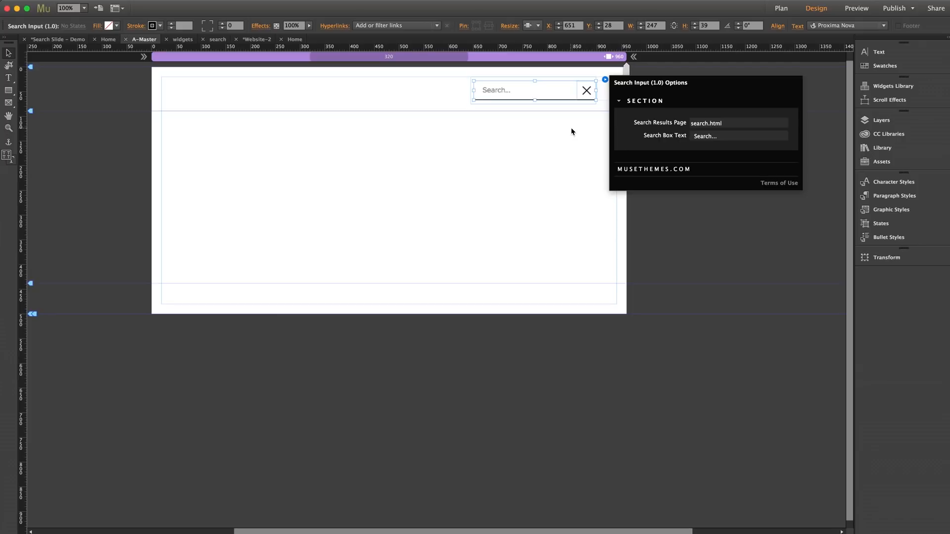
pyautogui.click(781, 8)
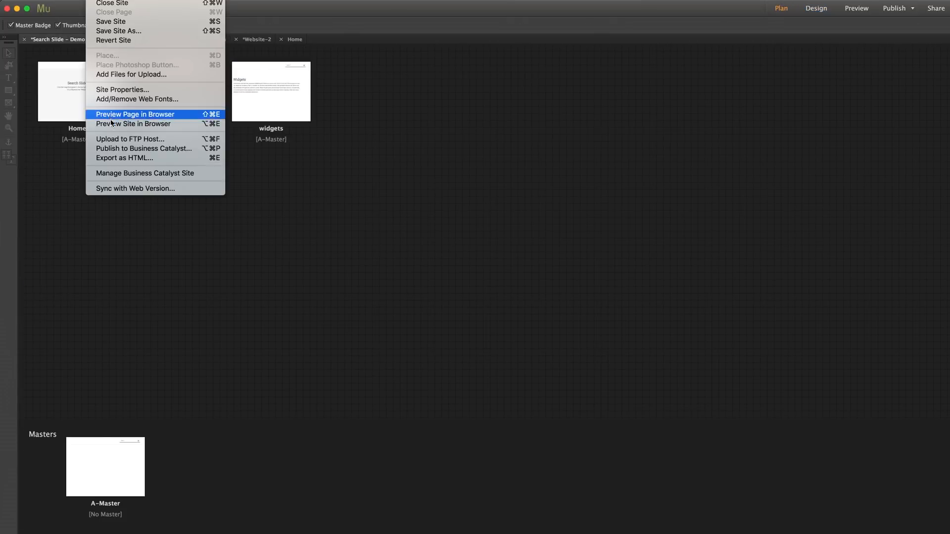
pyautogui.click(134, 115)
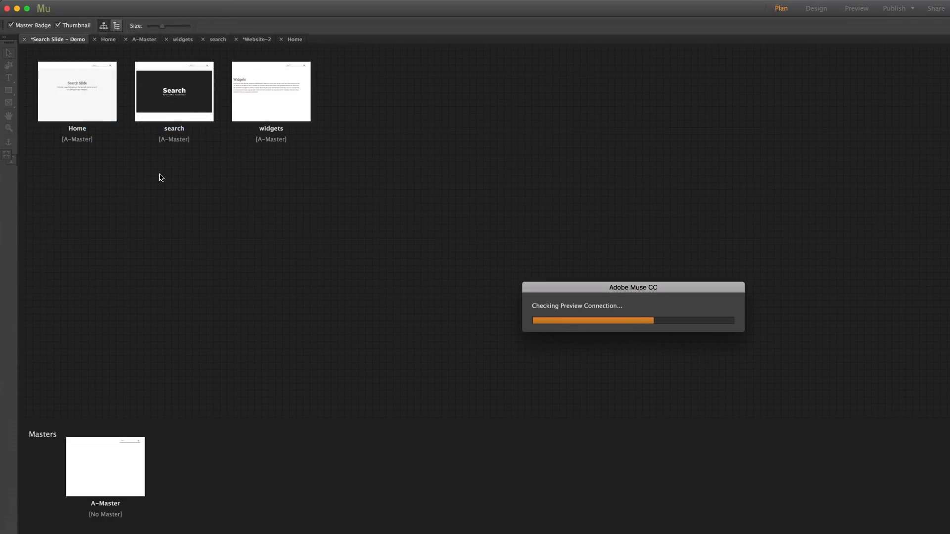
pyautogui.click(856, 8)
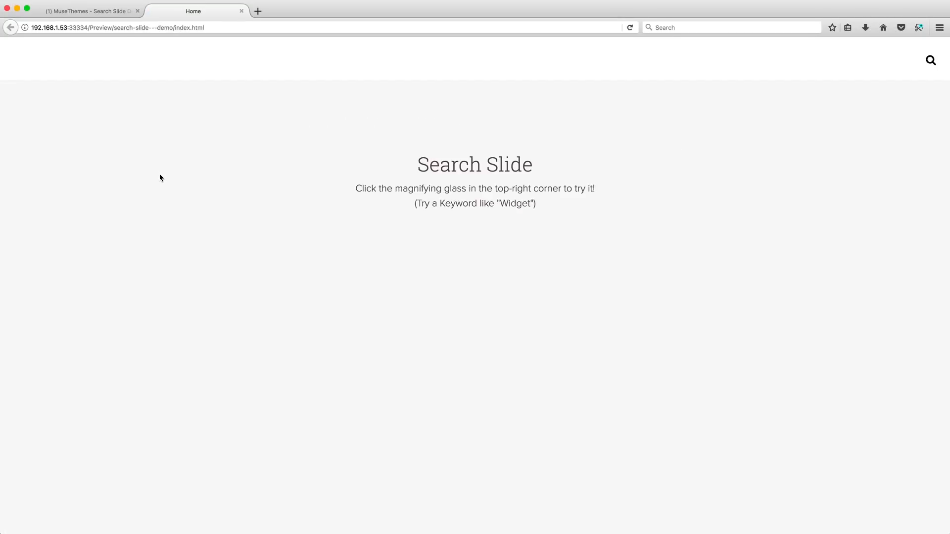
pyautogui.moveTo(629, 121)
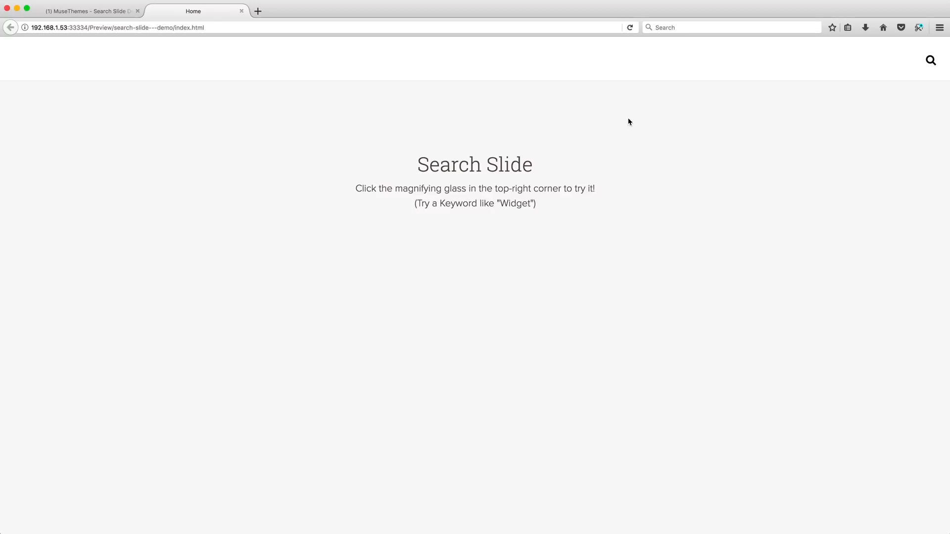
# Slide open the previewed site's search field and begin entering 'widgets'.
pyautogui.click(931, 60)
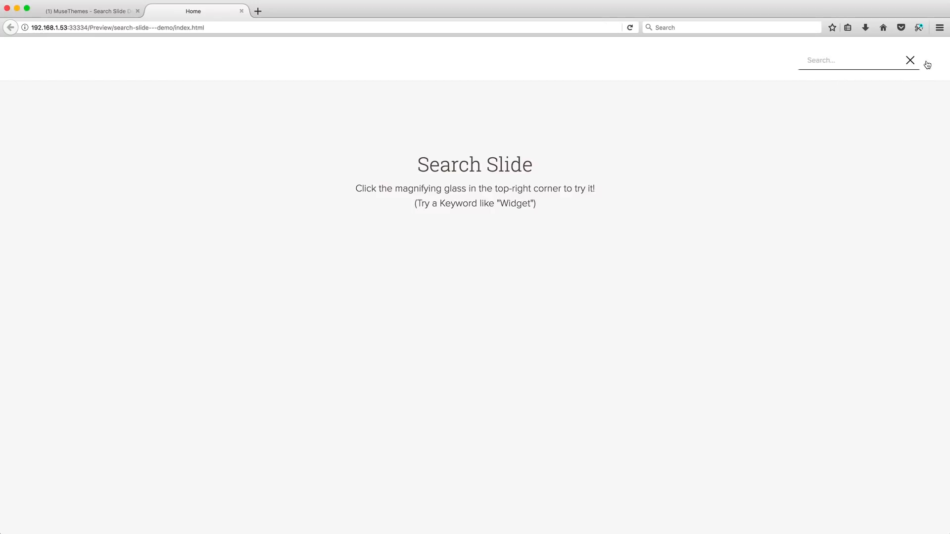
pyautogui.write('w')
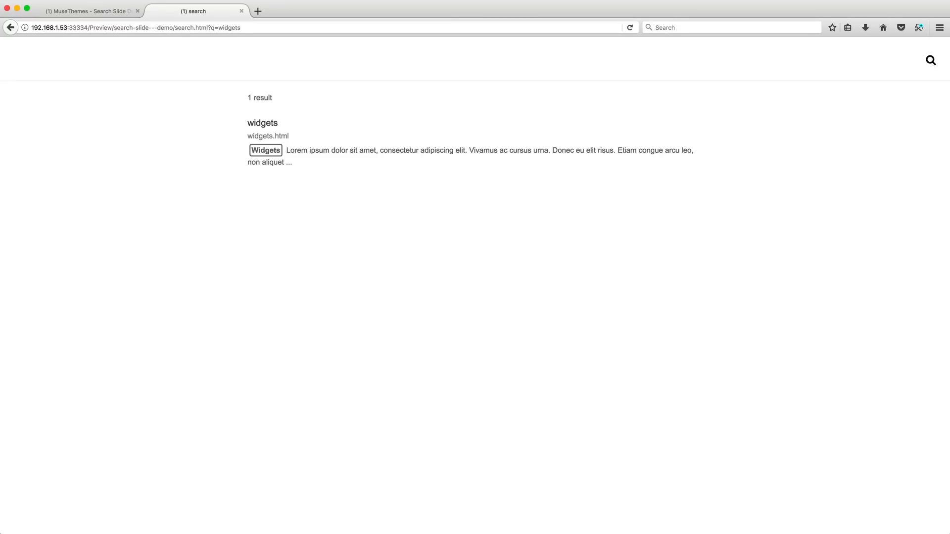
pyautogui.moveTo(273, 164)
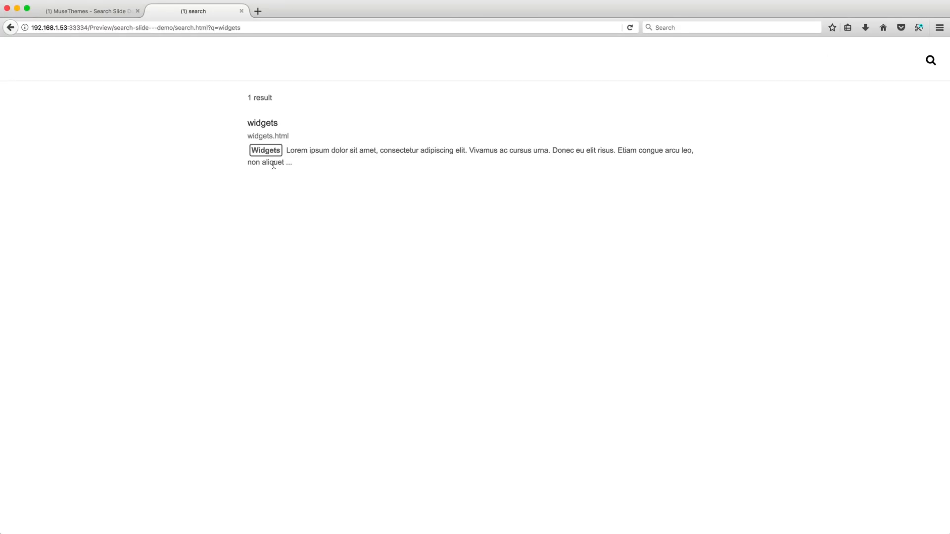
pyautogui.moveTo(345, 190)
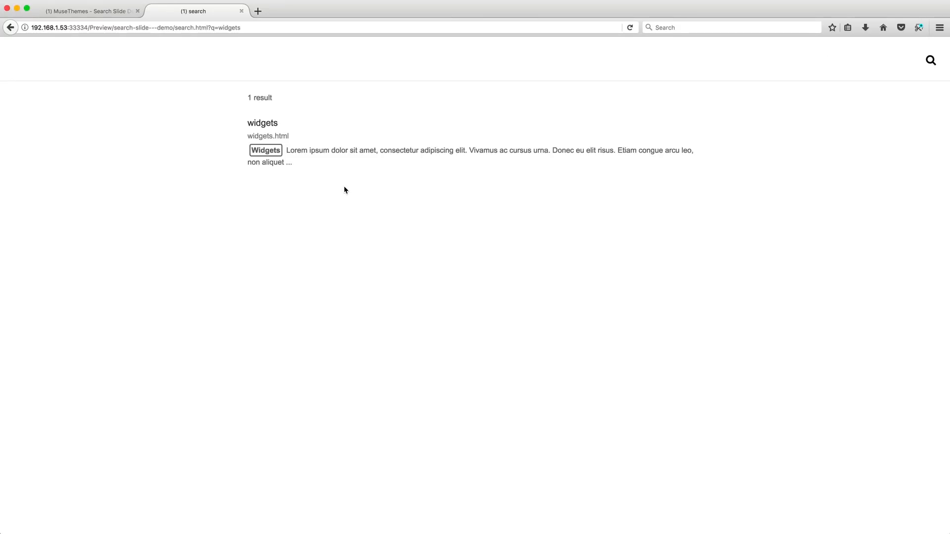